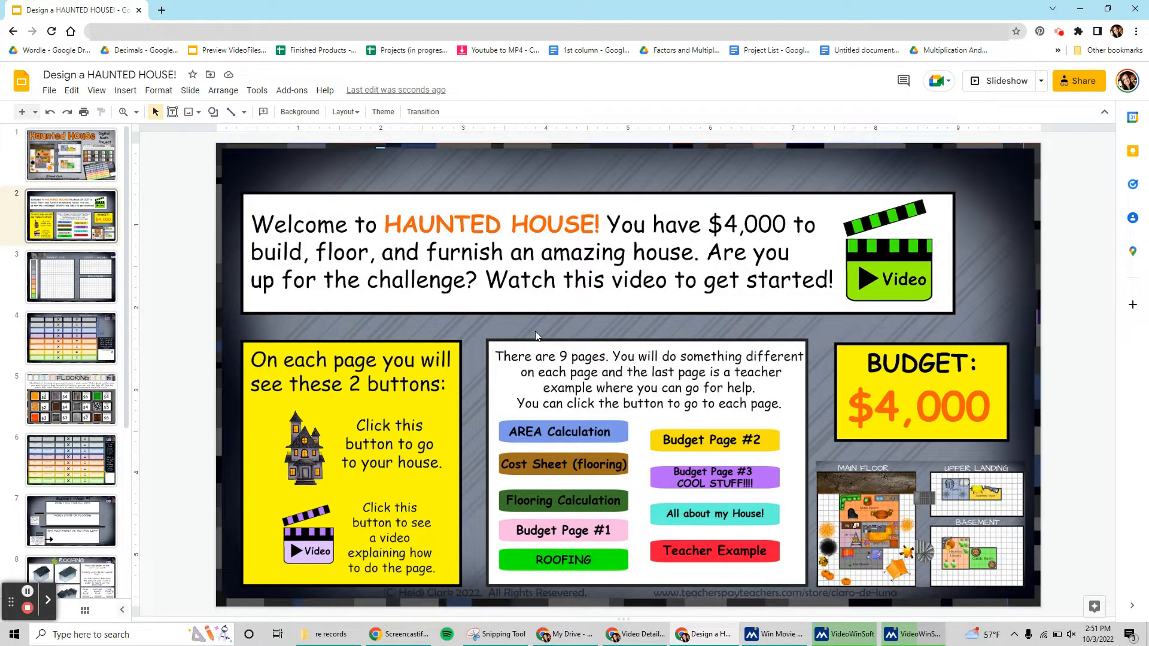
Step: Preview the floor-plan and flooring cost slides, then reveal the floor-plan slide's Video button YouTube link
left_click(71, 276)
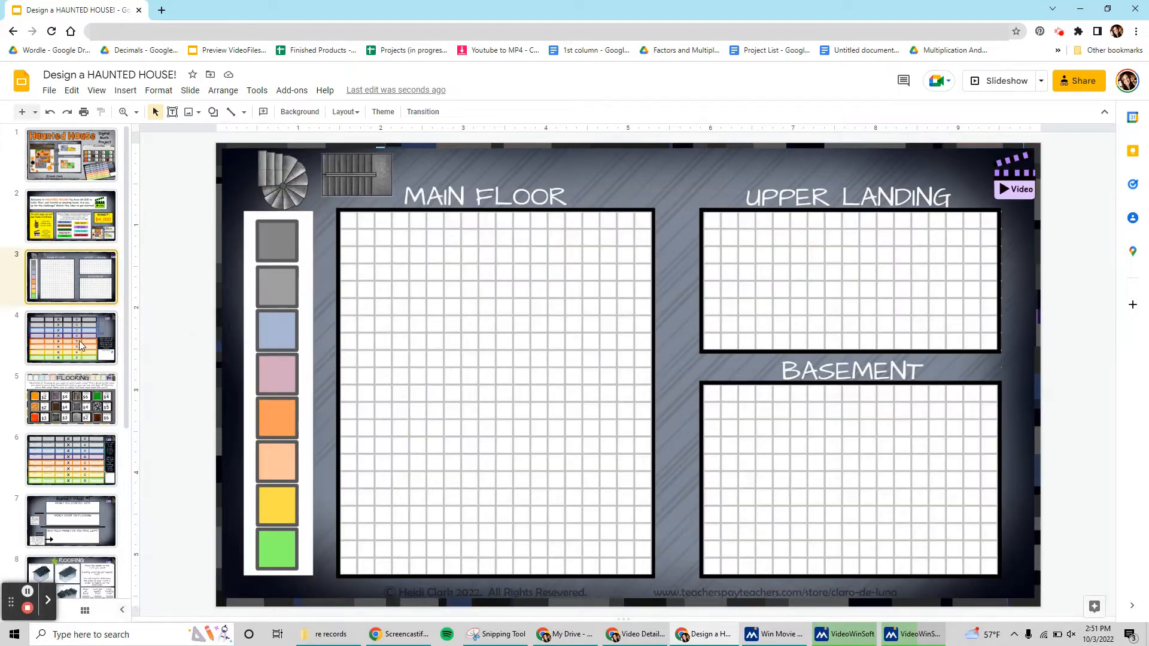
left_click(71, 459)
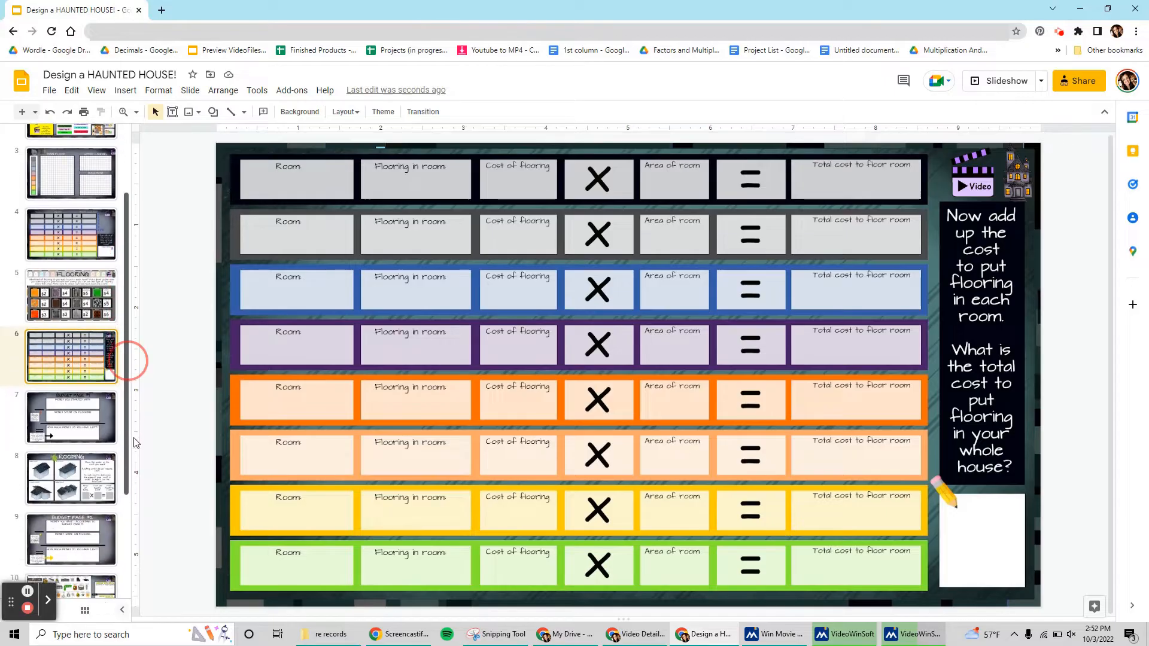
scroll("down", 3)
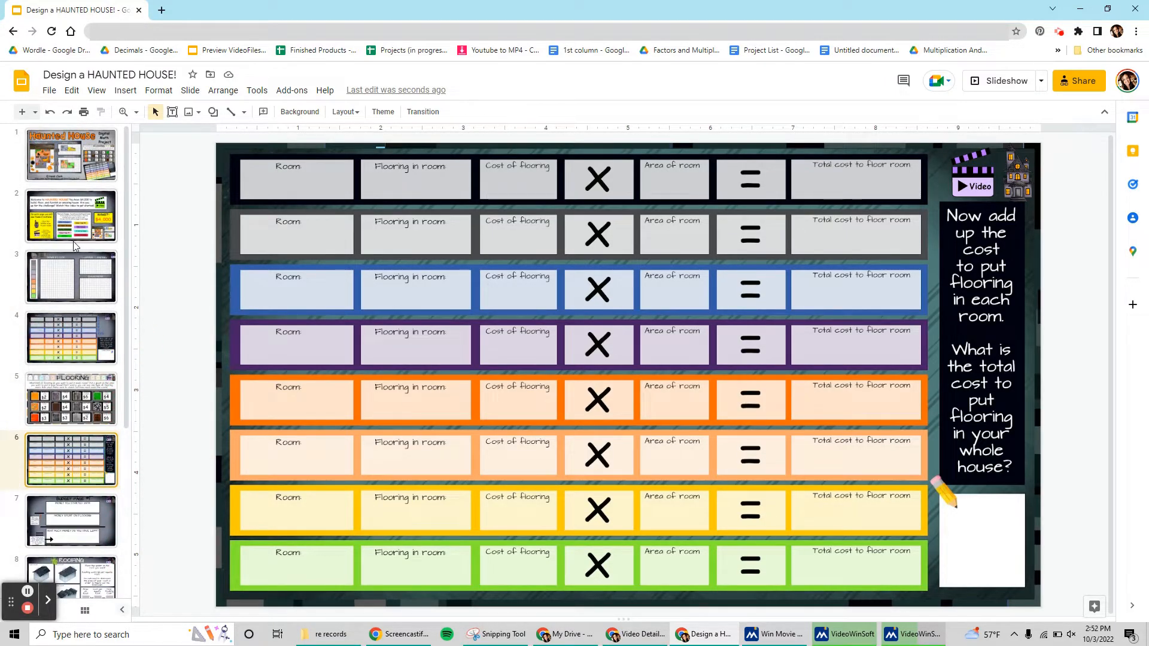
left_click(70, 277)
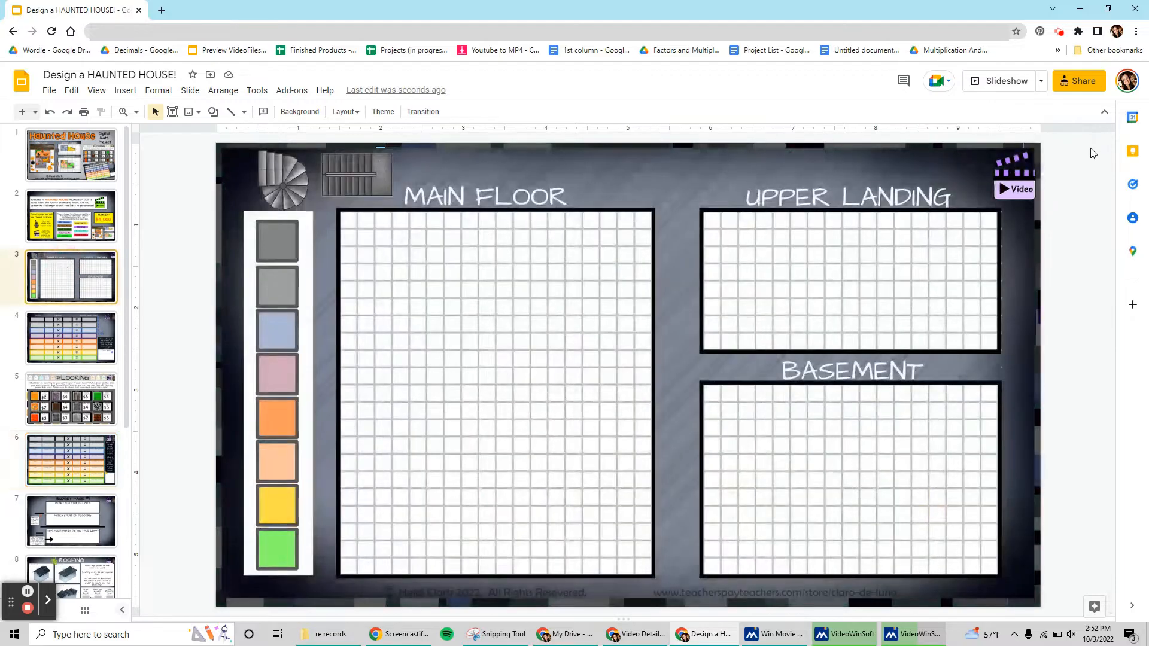
left_click(1014, 175)
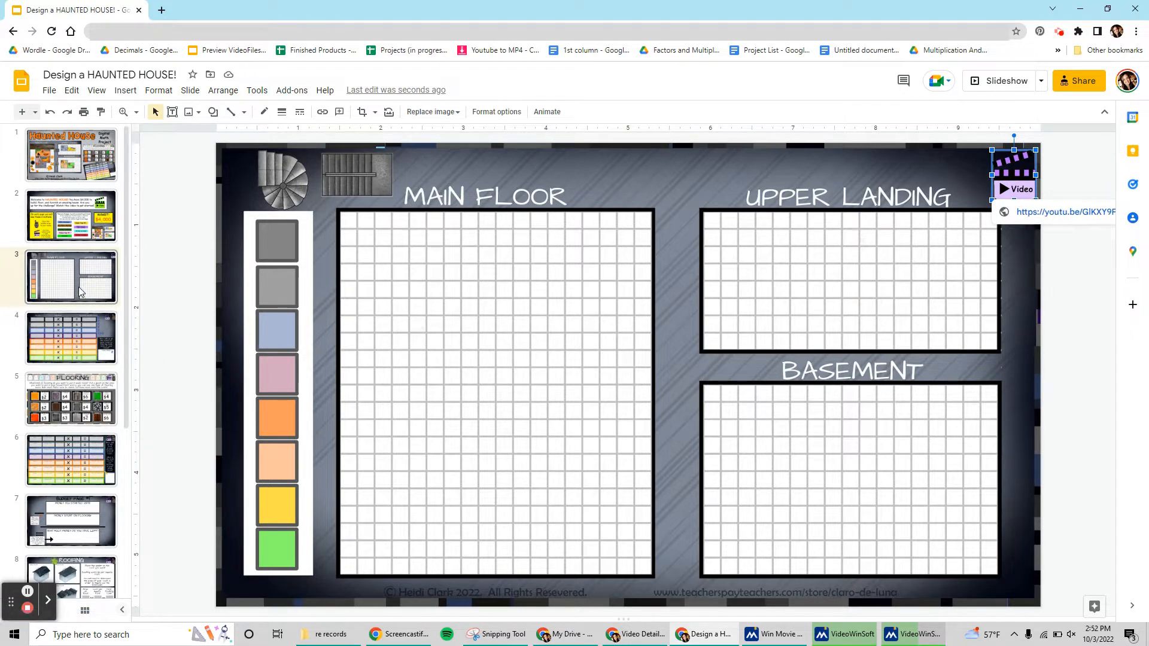
left_click(70, 337)
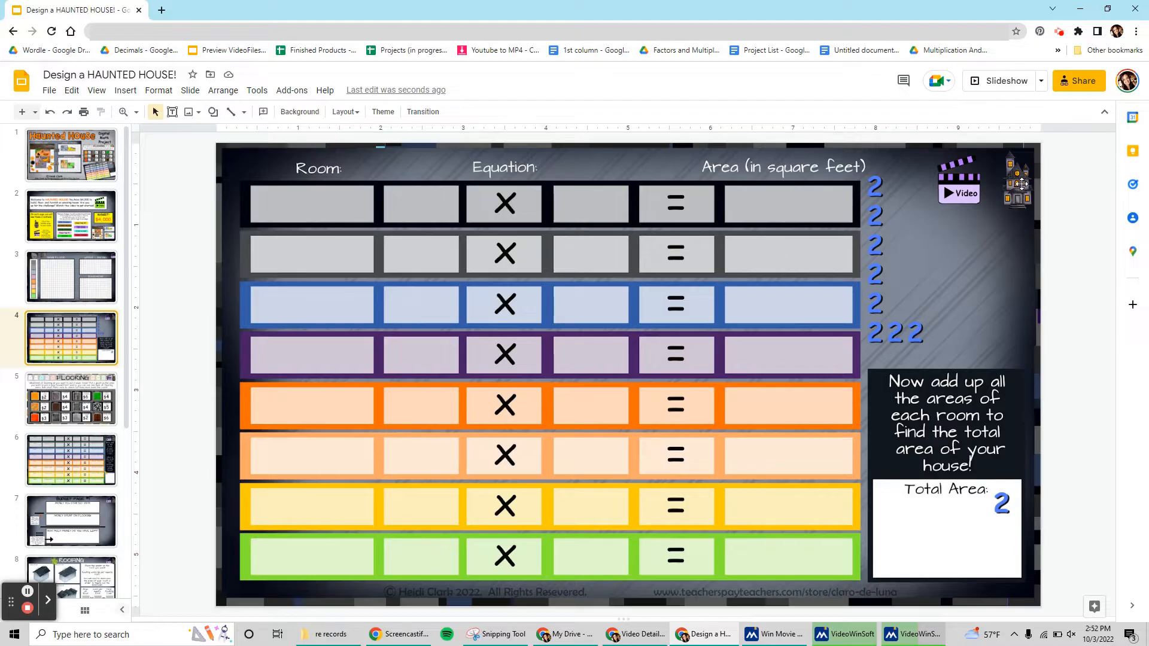
left_click(1017, 179)
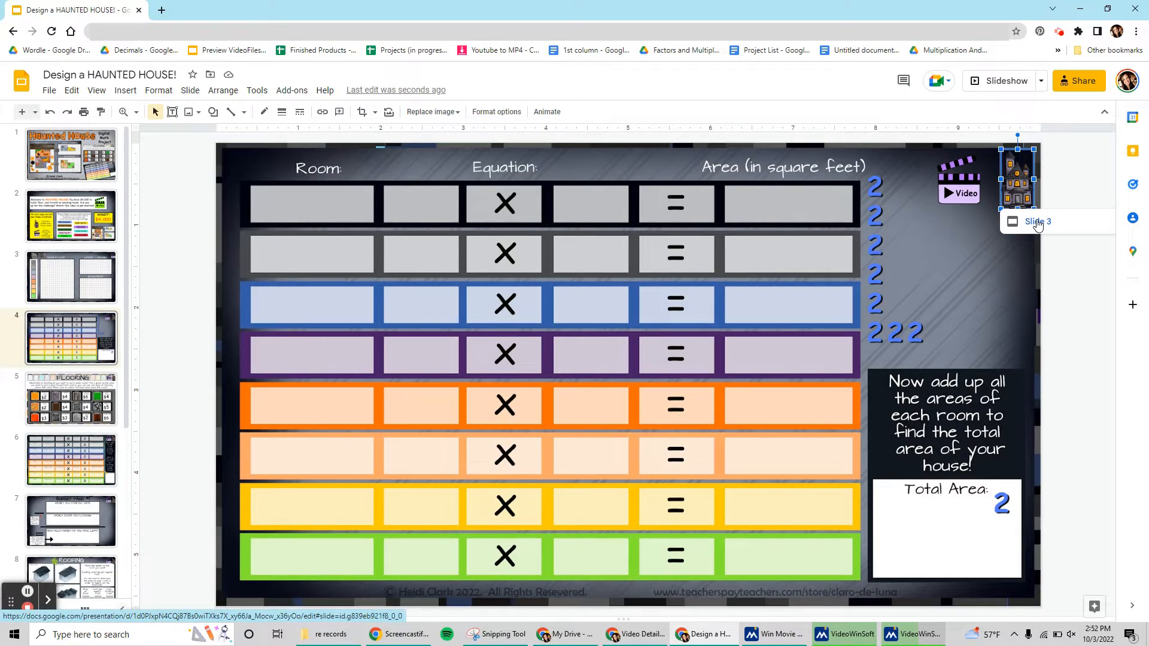
left_click(71, 277)
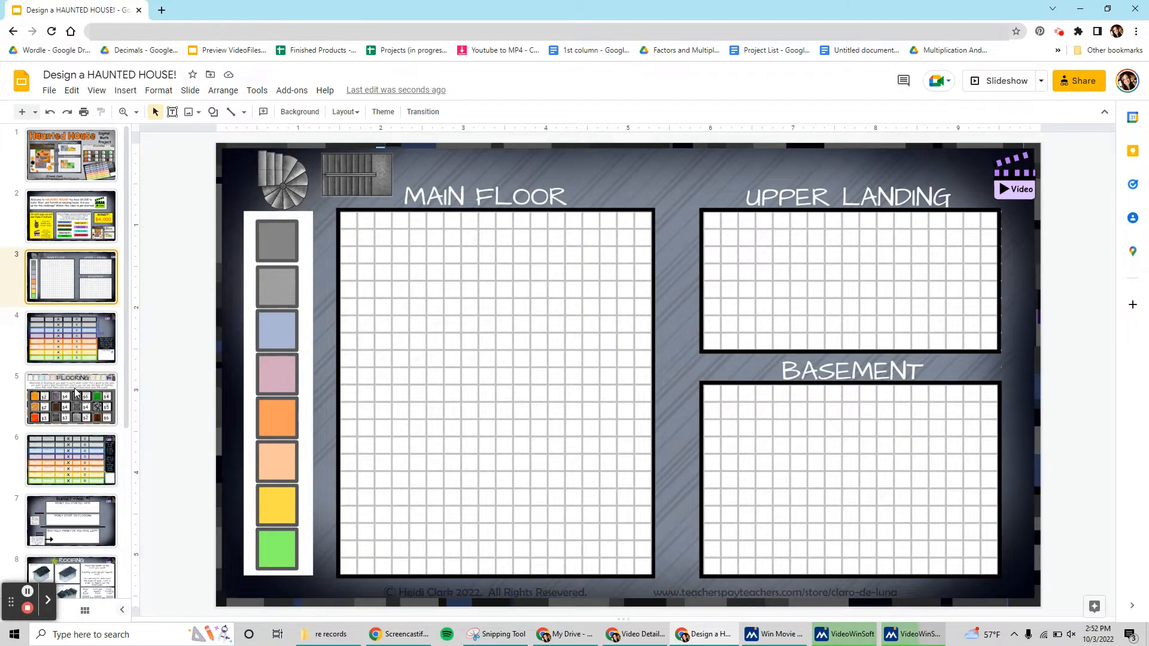
scroll("down", 3)
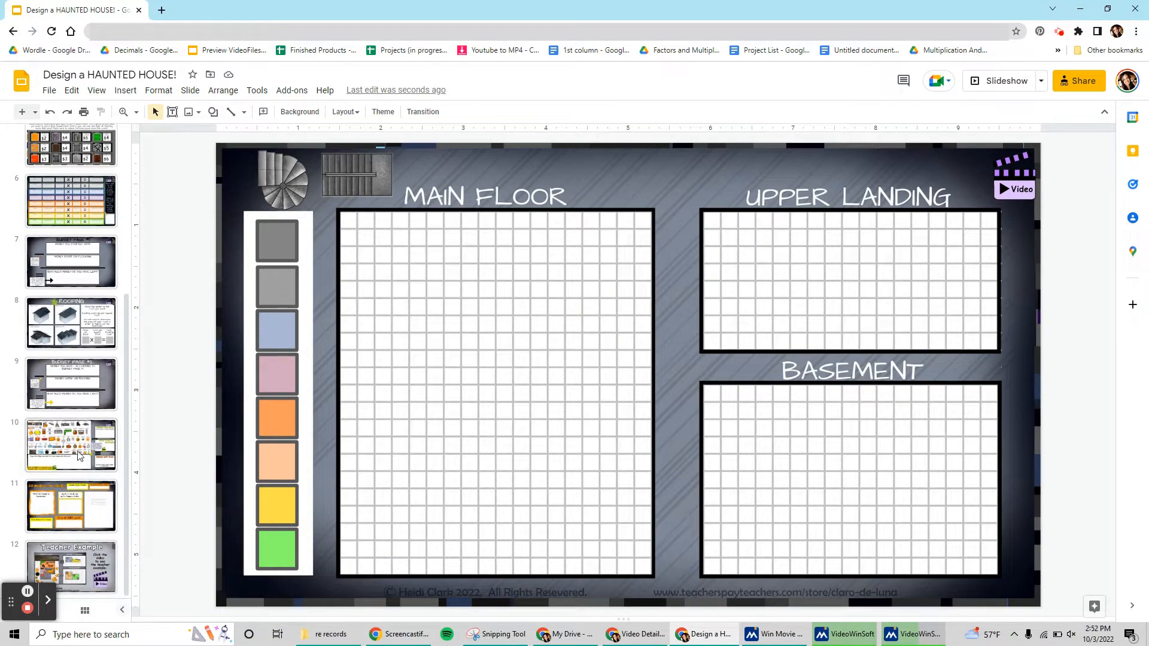
left_click(71, 445)
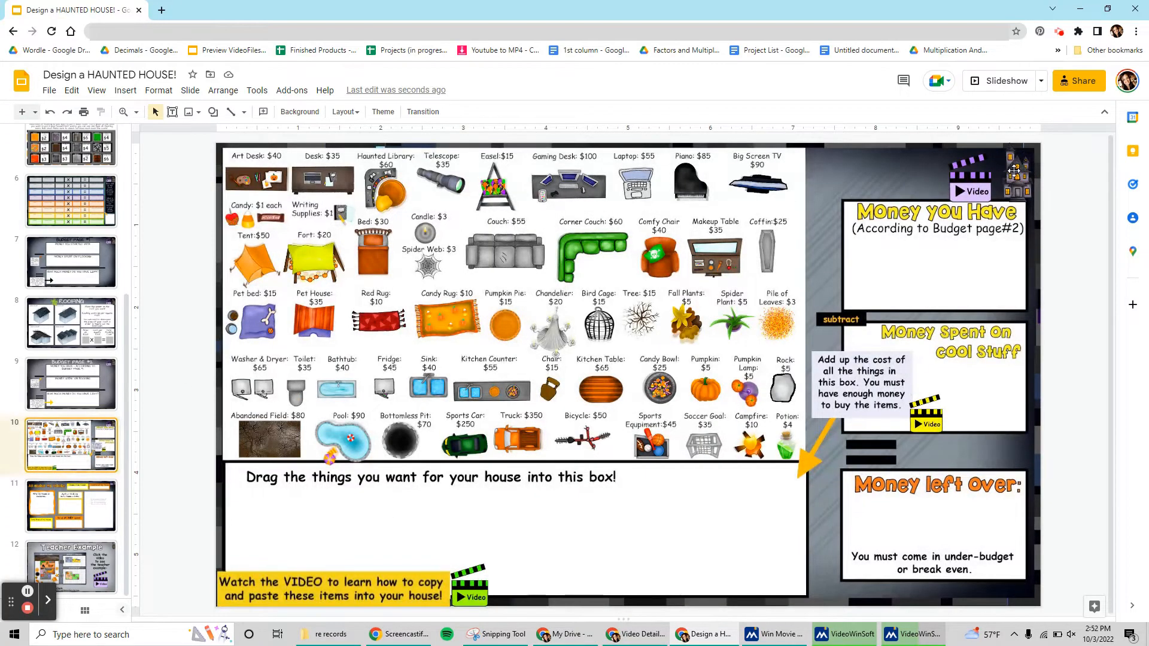
scroll("down", 3)
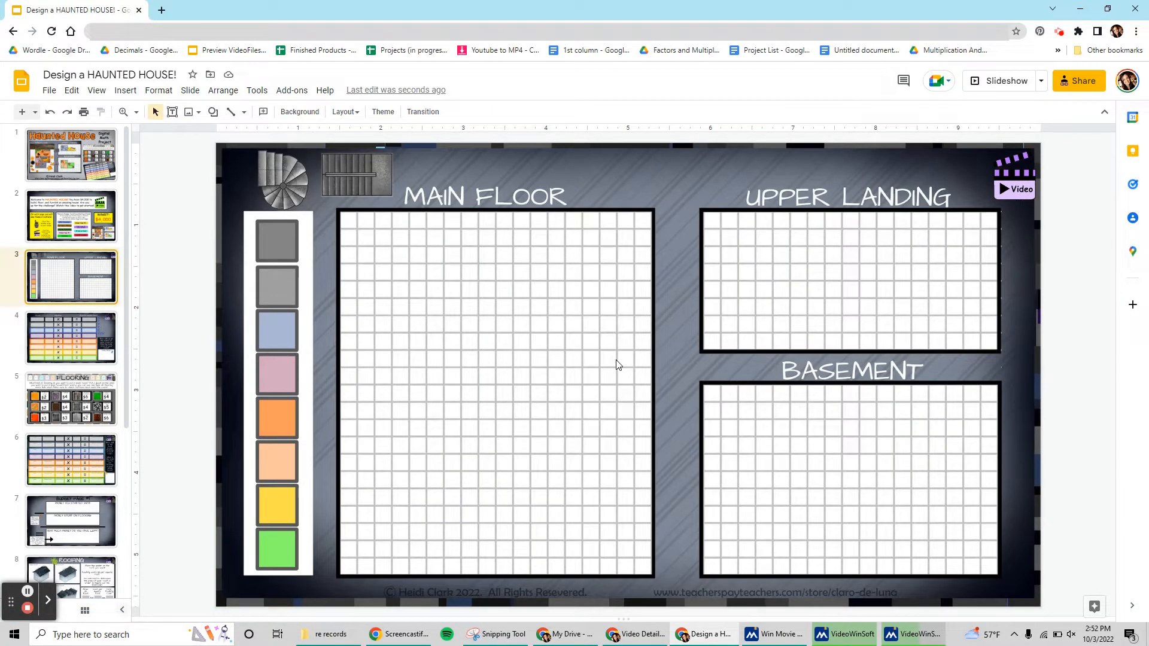
mouse_move(81, 352)
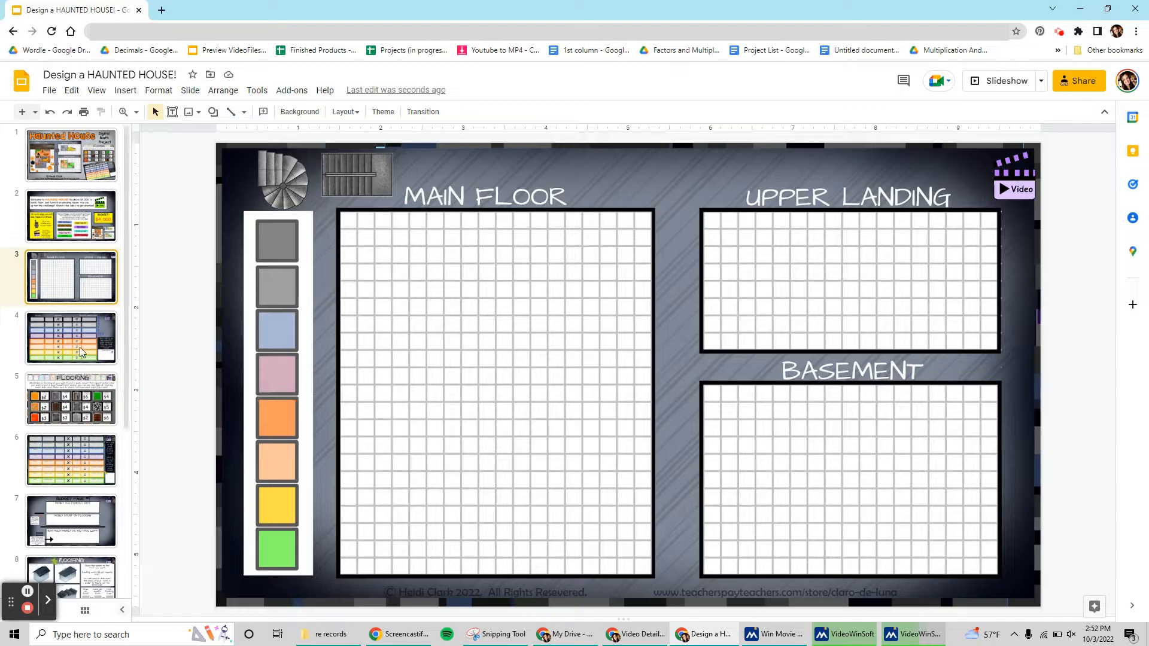
Step: Go to the area calculation slide and select the first Room box for typing
left_click(70, 337)
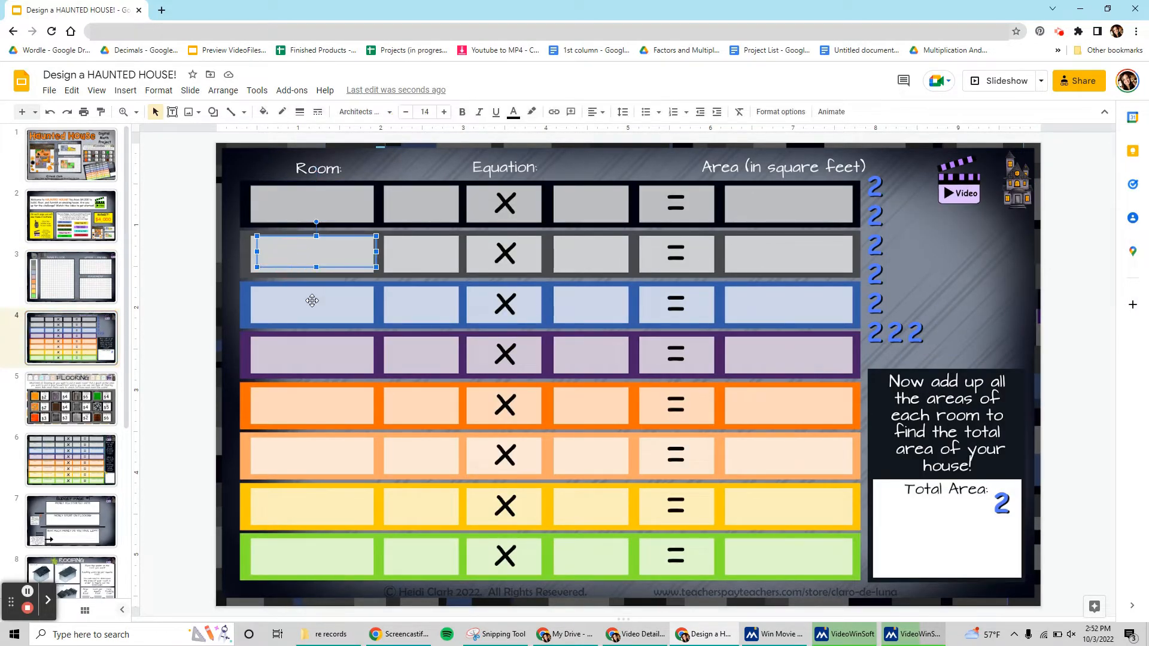
left_click_drag(314, 252, 315, 303)
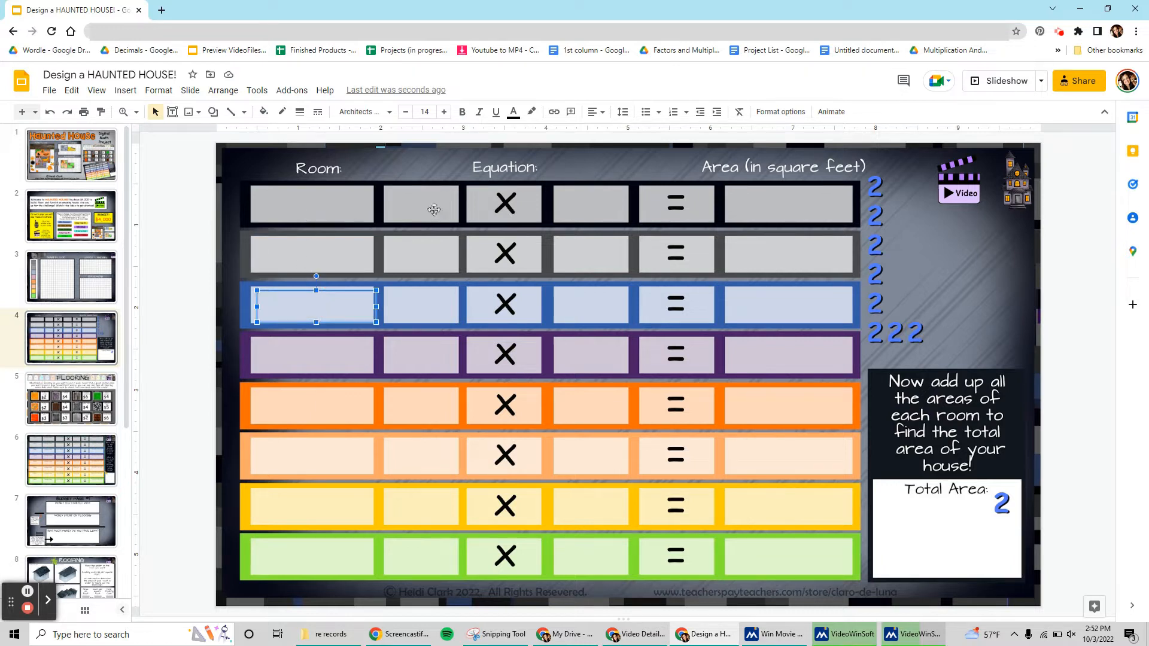
left_click(420, 203)
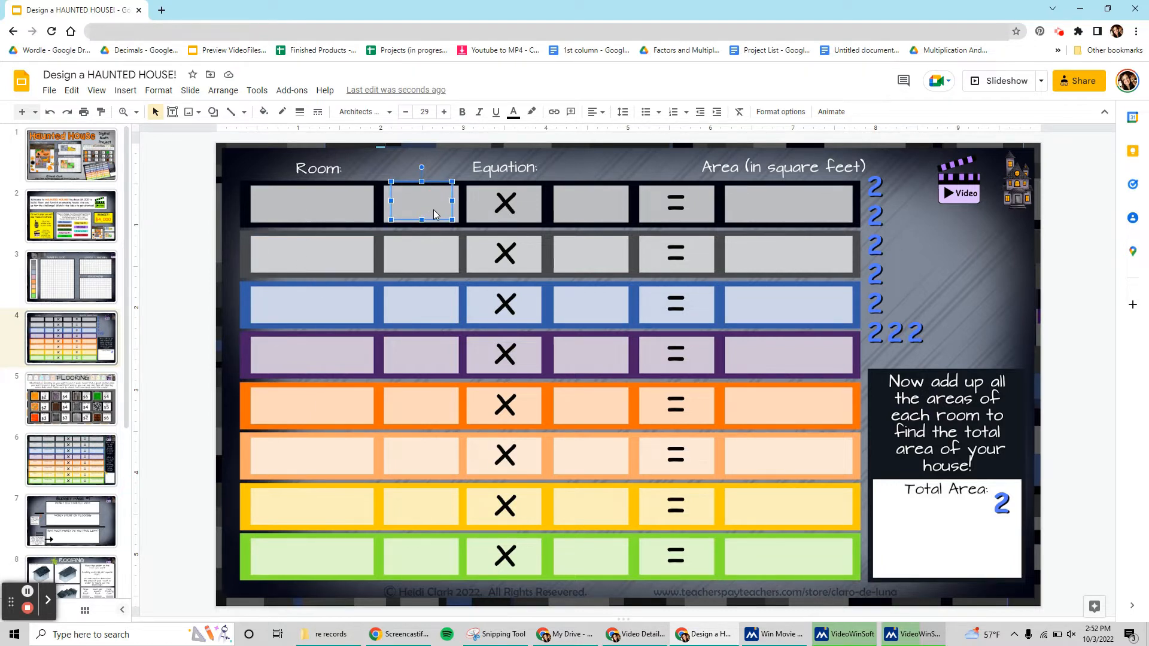
left_click(310, 204)
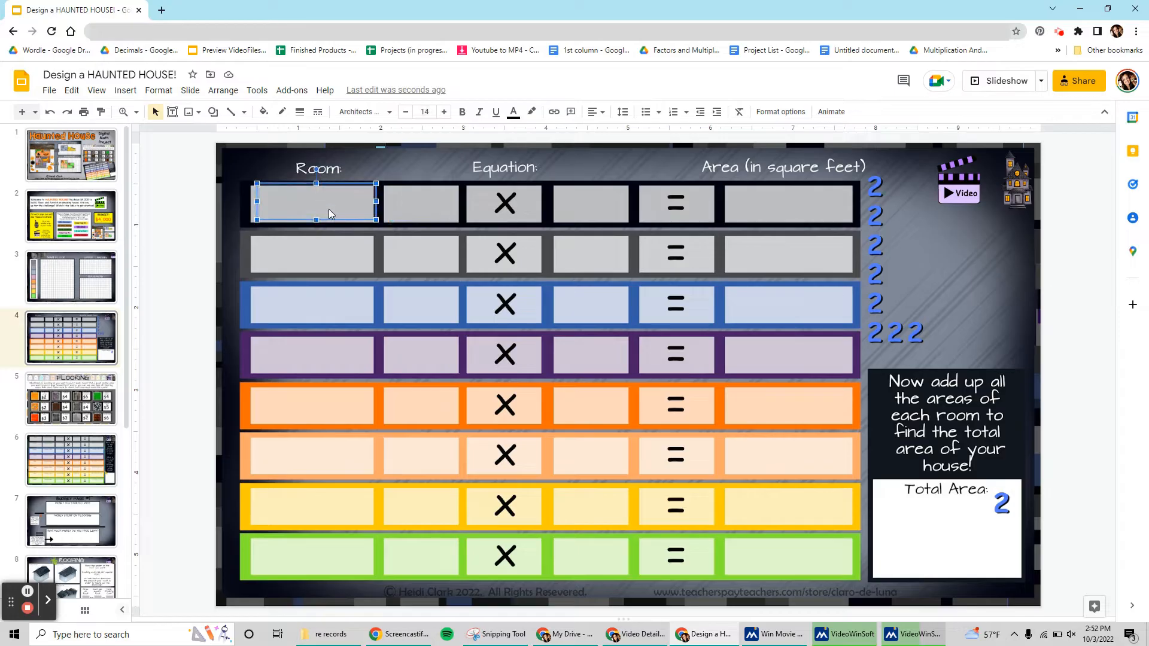
Step: Enter the practice label 'Type Here' in the first Room box, then undo it
type("Type H")
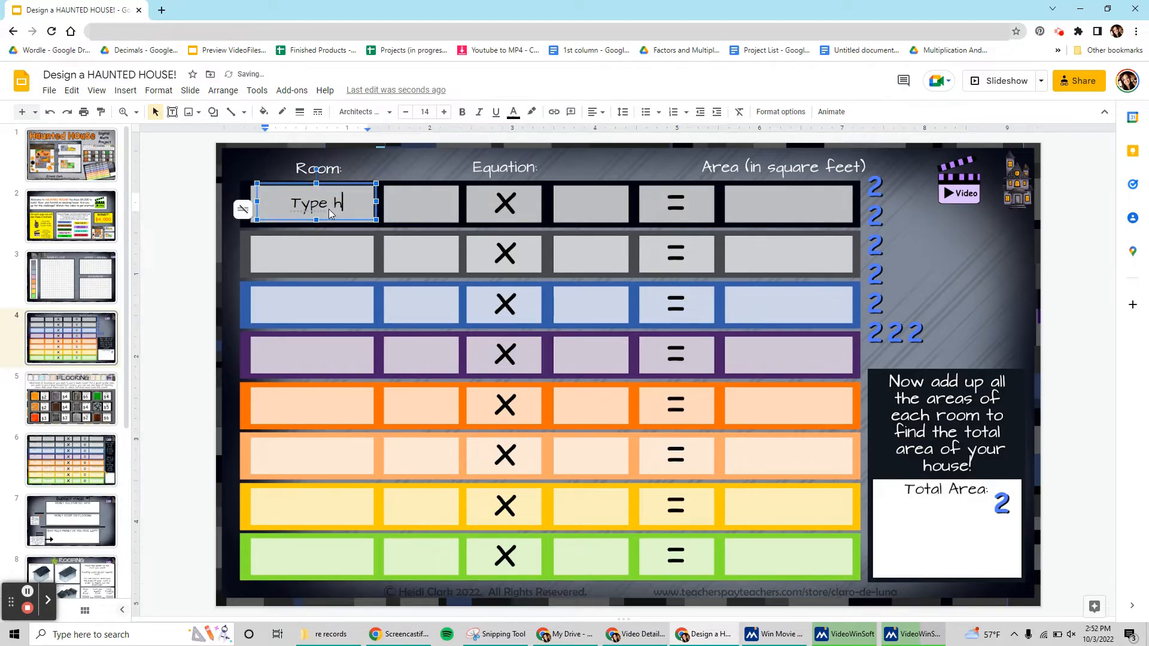
type("ere")
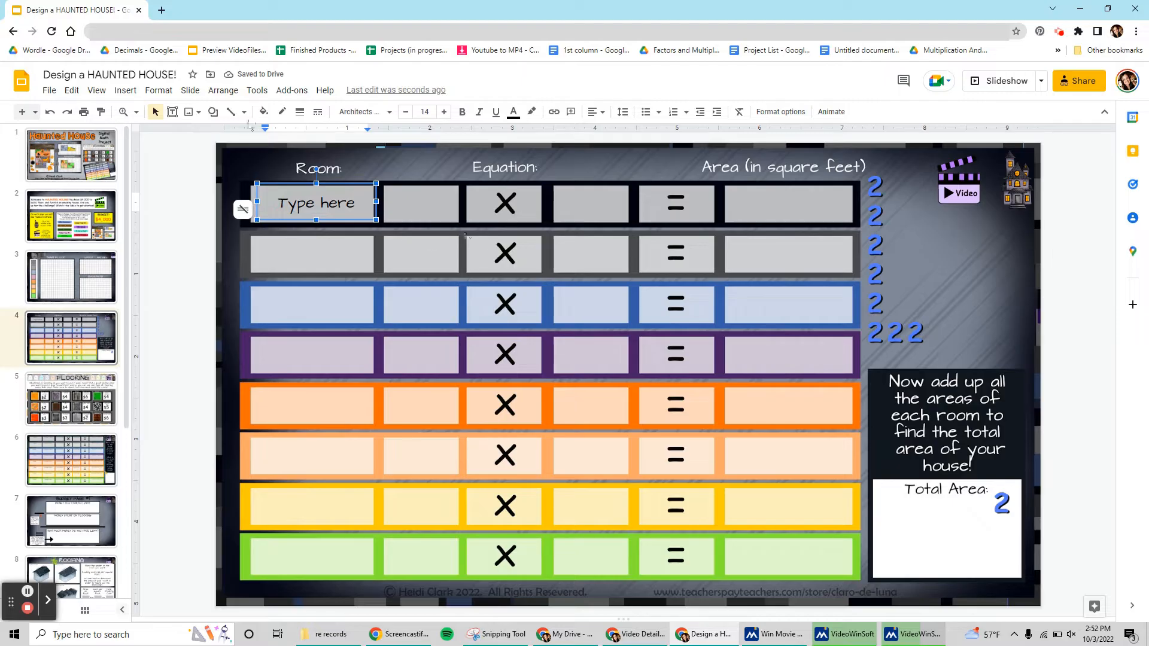
mouse_move(50, 111)
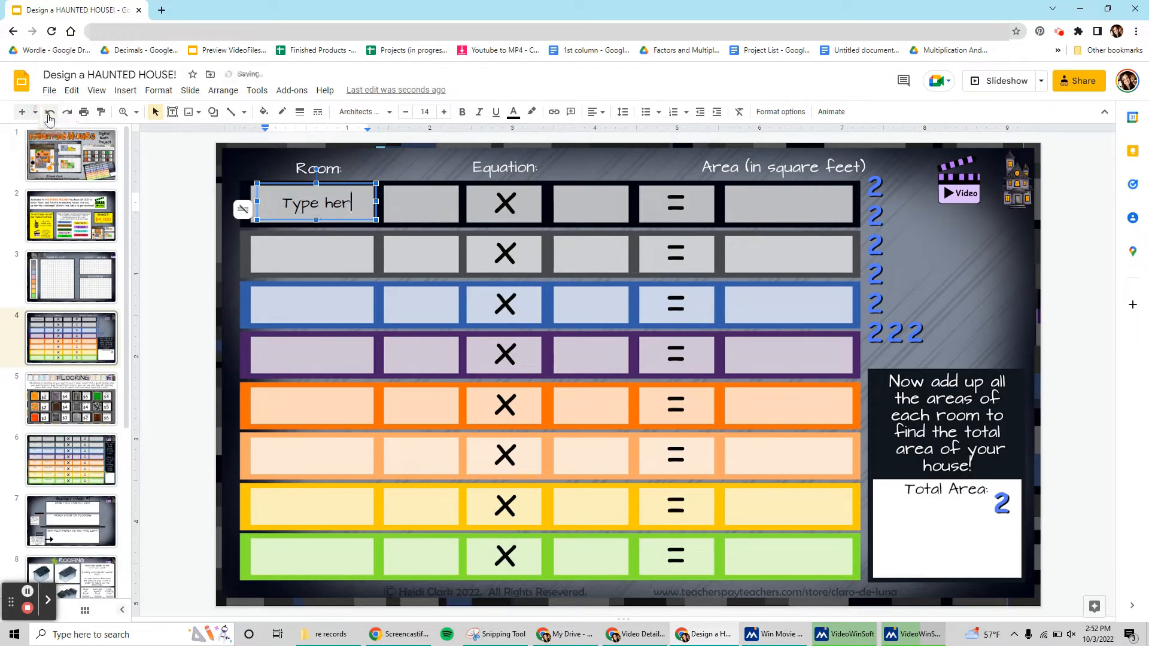
left_click(50, 112)
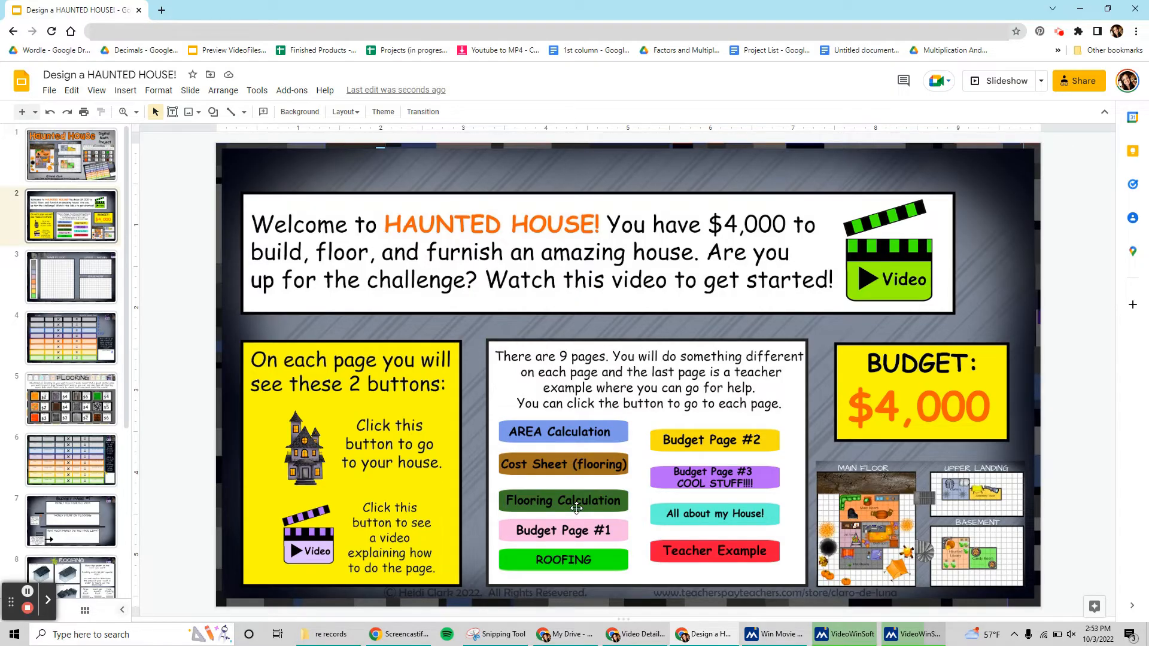
mouse_move(572, 541)
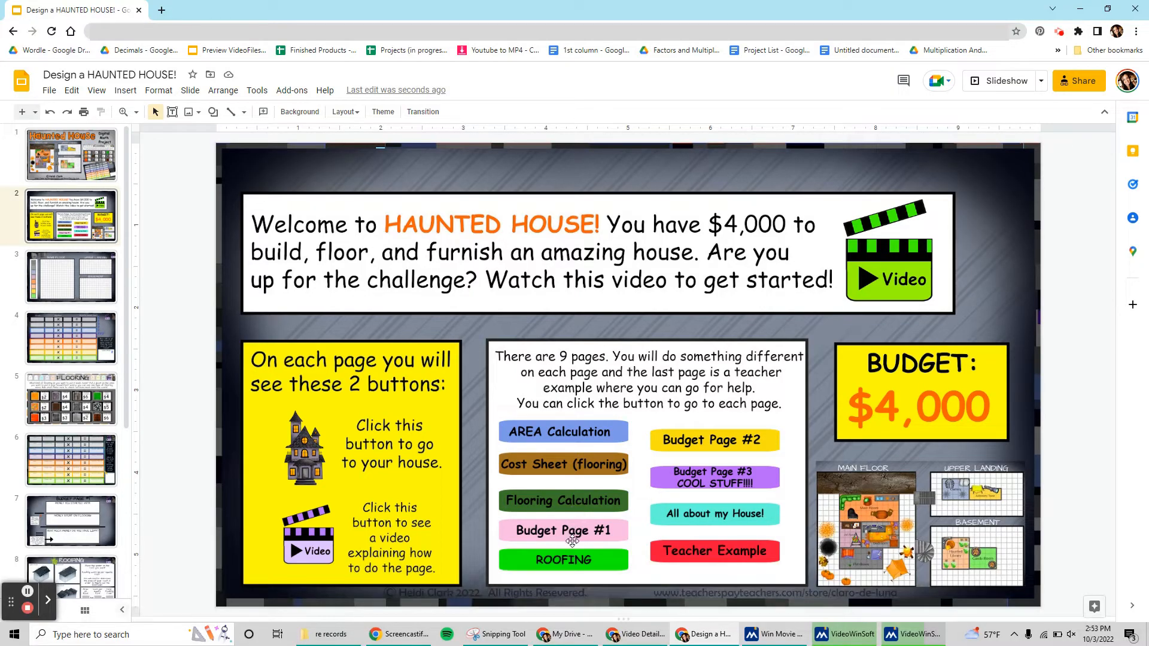
Step: Check the ROOFING, Budget Page #3 and Flooring Calculation button links, then move to the floor-plan slide
left_click(563, 559)
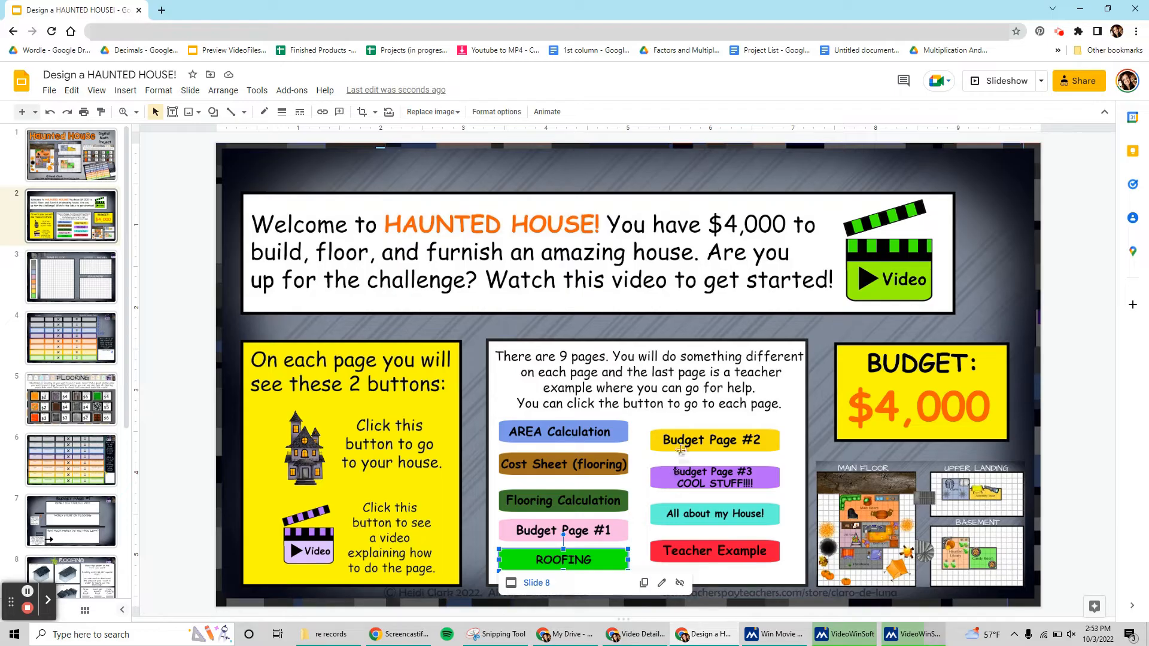
left_click(713, 477)
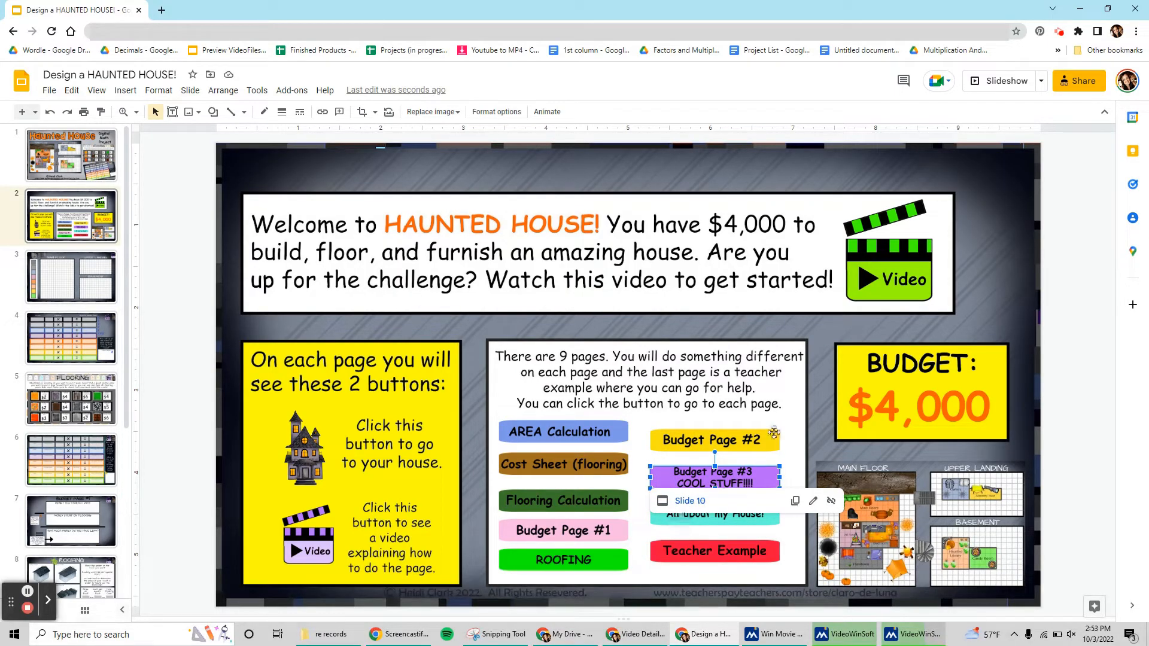
left_click(562, 431)
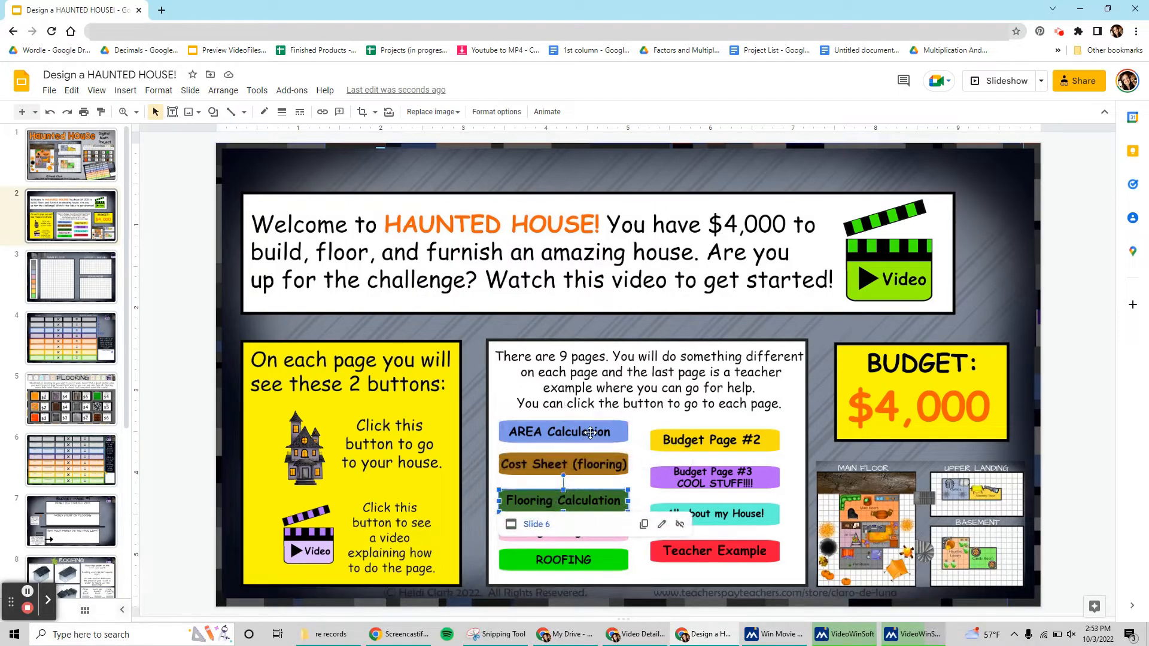
left_click(71, 276)
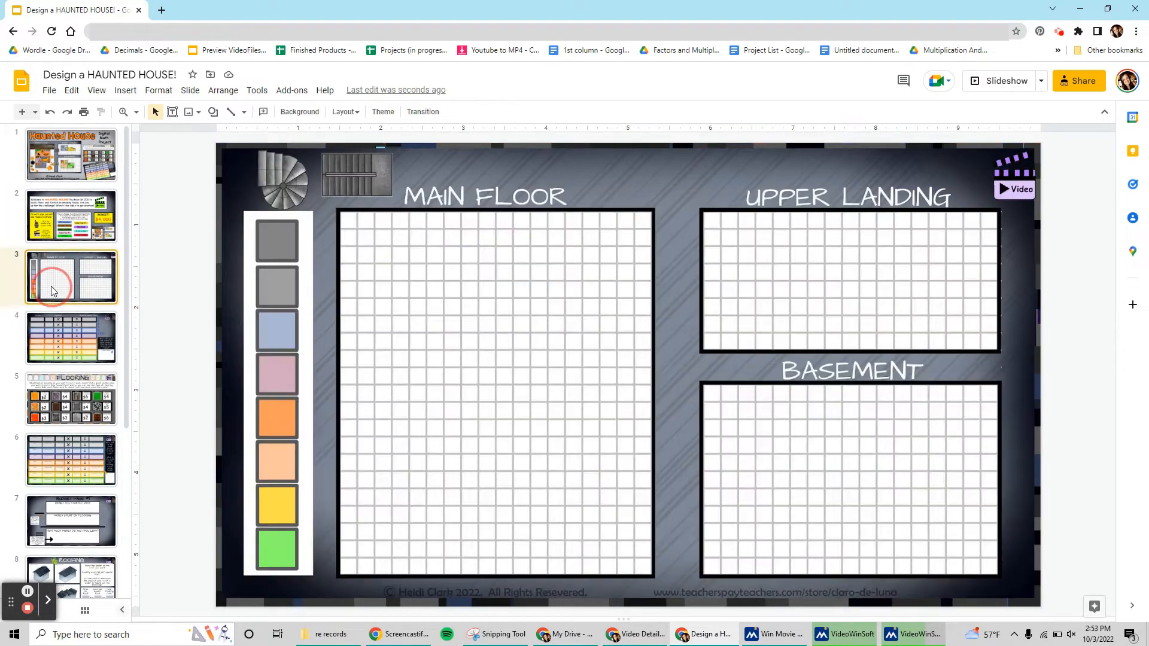
Step: Place and stretch a gray room square on the main floor grid, then move to the Flooring materials slide
left_click(71, 401)
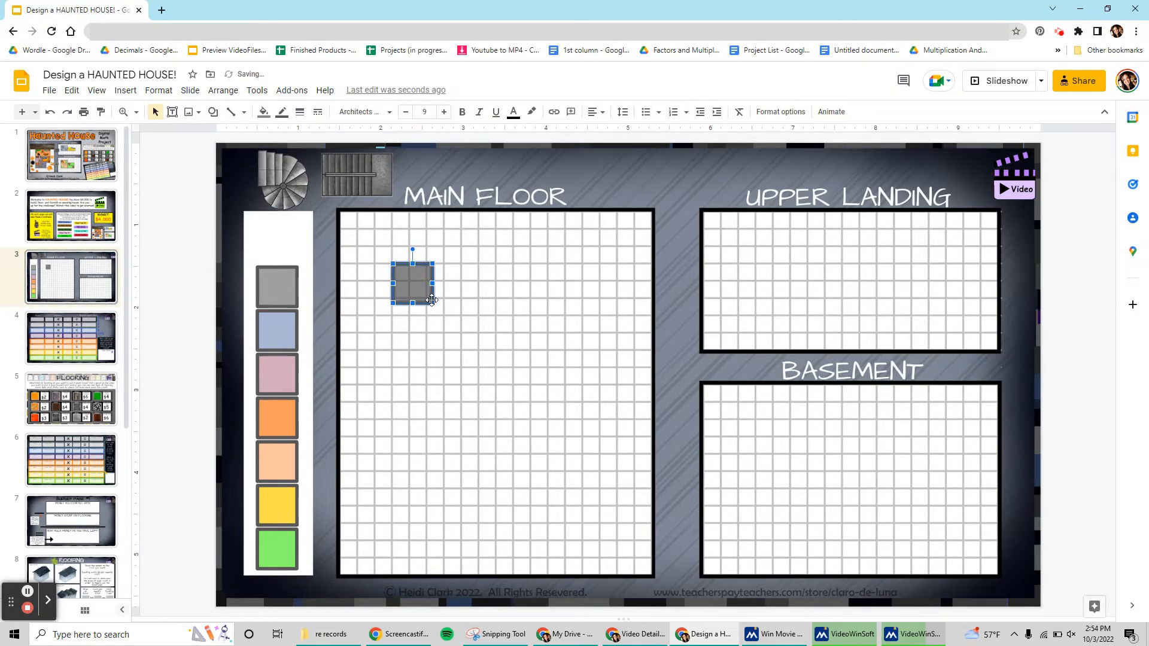
left_click_drag(432, 300, 479, 331)
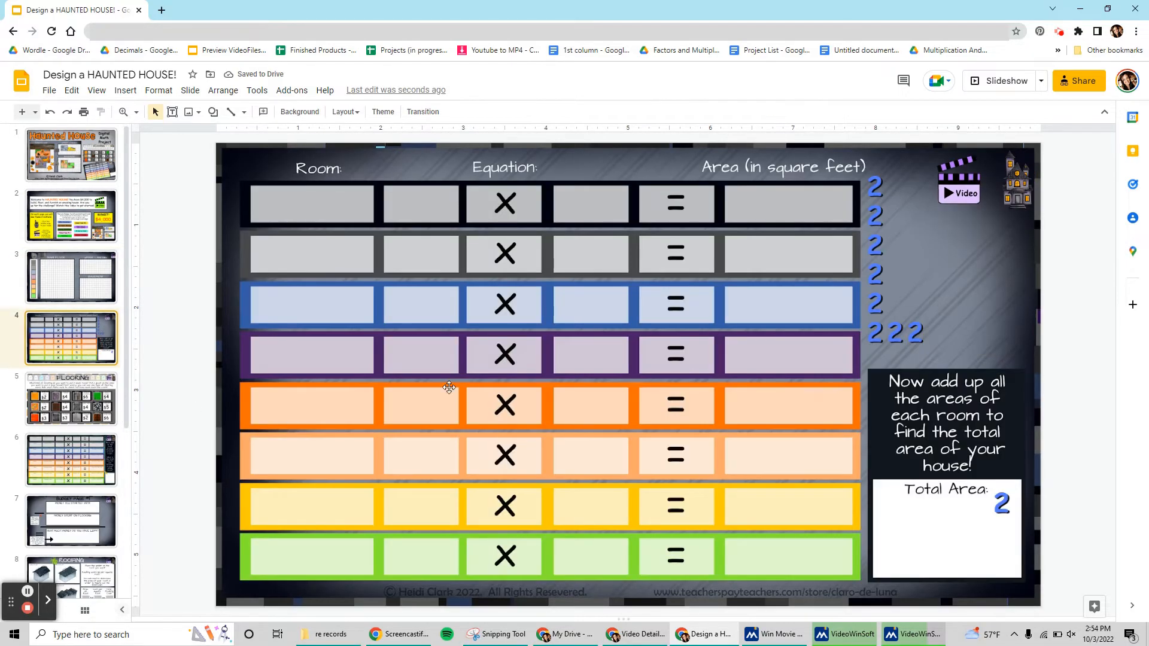
mouse_move(515, 348)
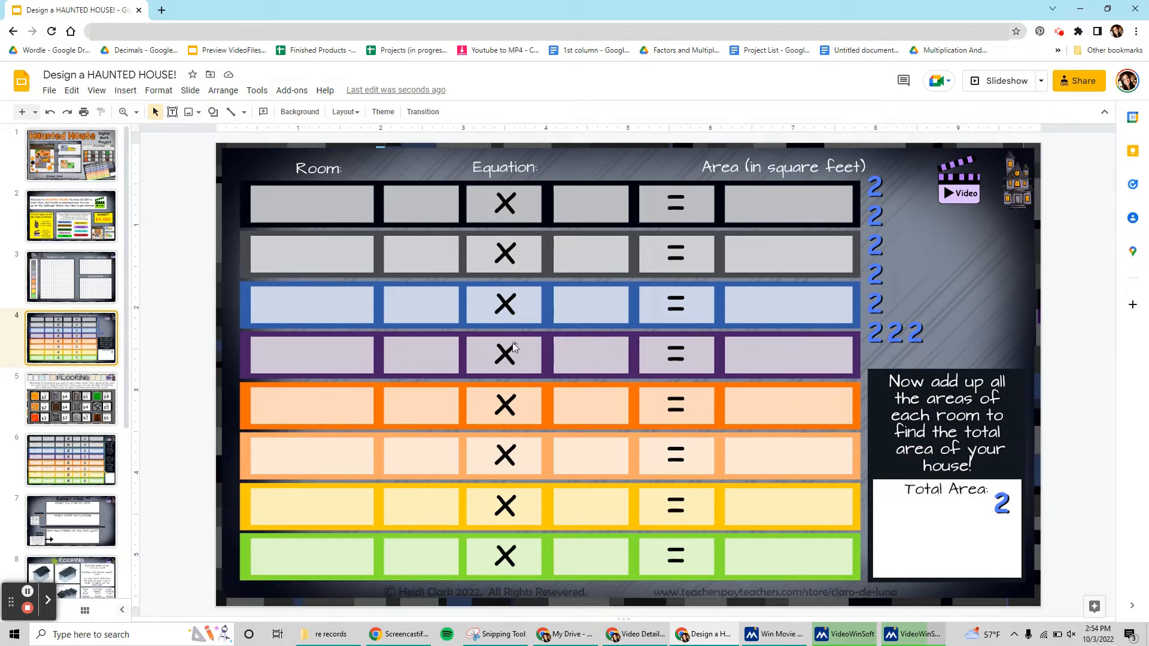
left_click(71, 401)
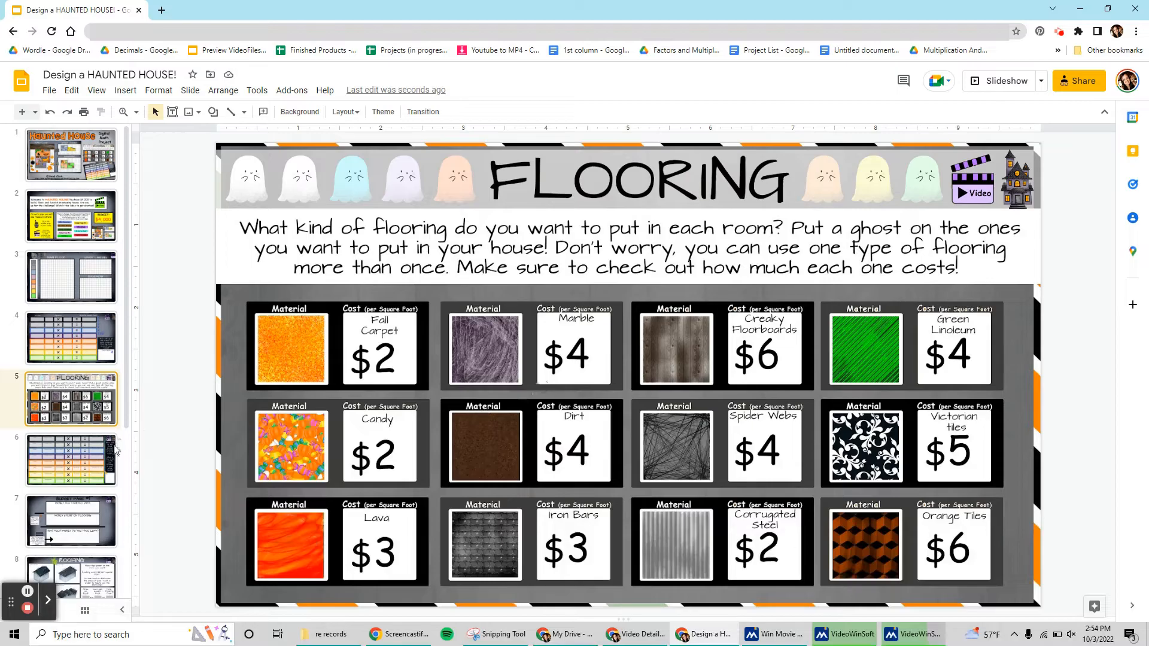
Step: Review the flooring cost slide and Budget Page #1, selecting its starting money and money left answer boxes
left_click(70, 460)
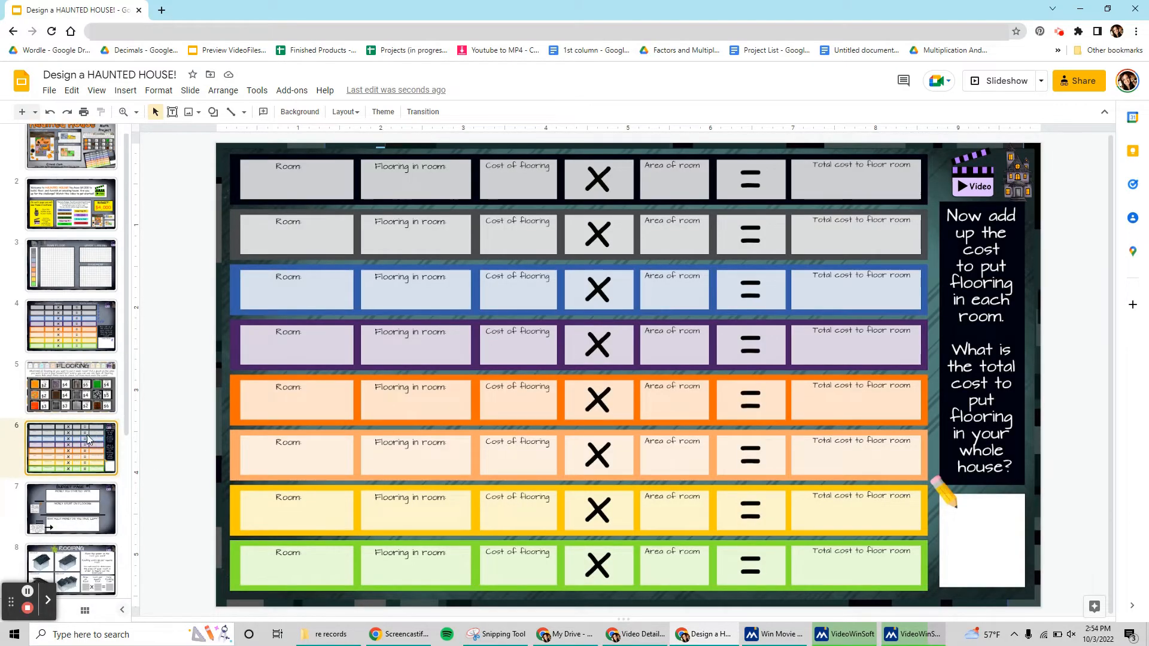
scroll("down", 3)
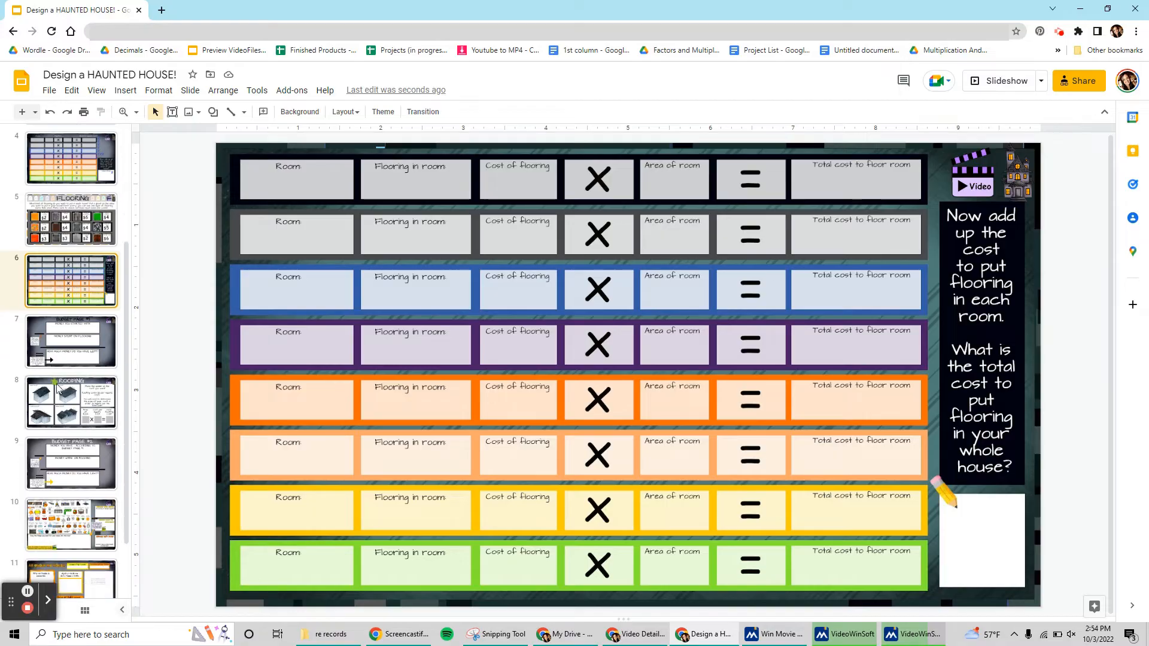
left_click(71, 221)
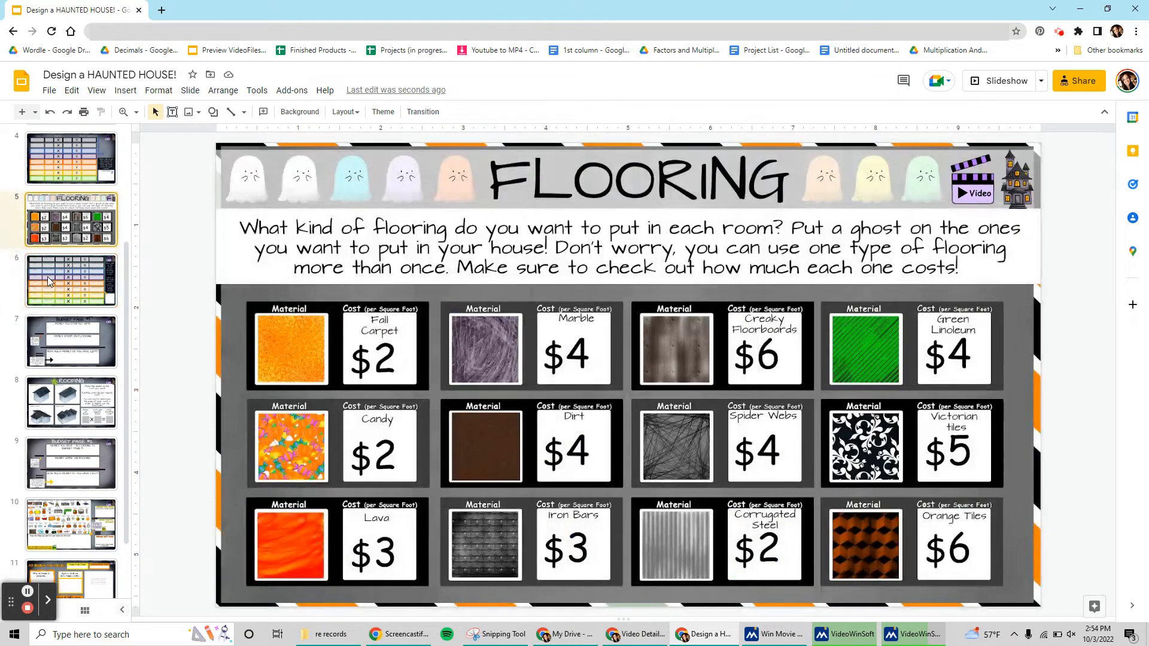
left_click(70, 341)
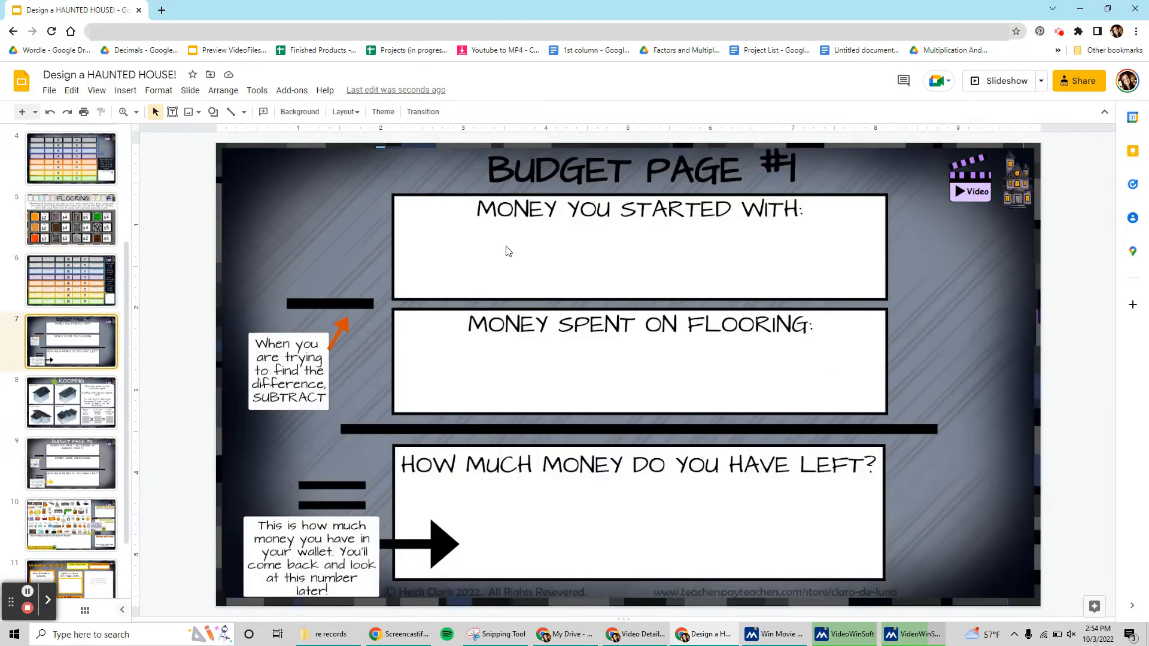
left_click(638, 252)
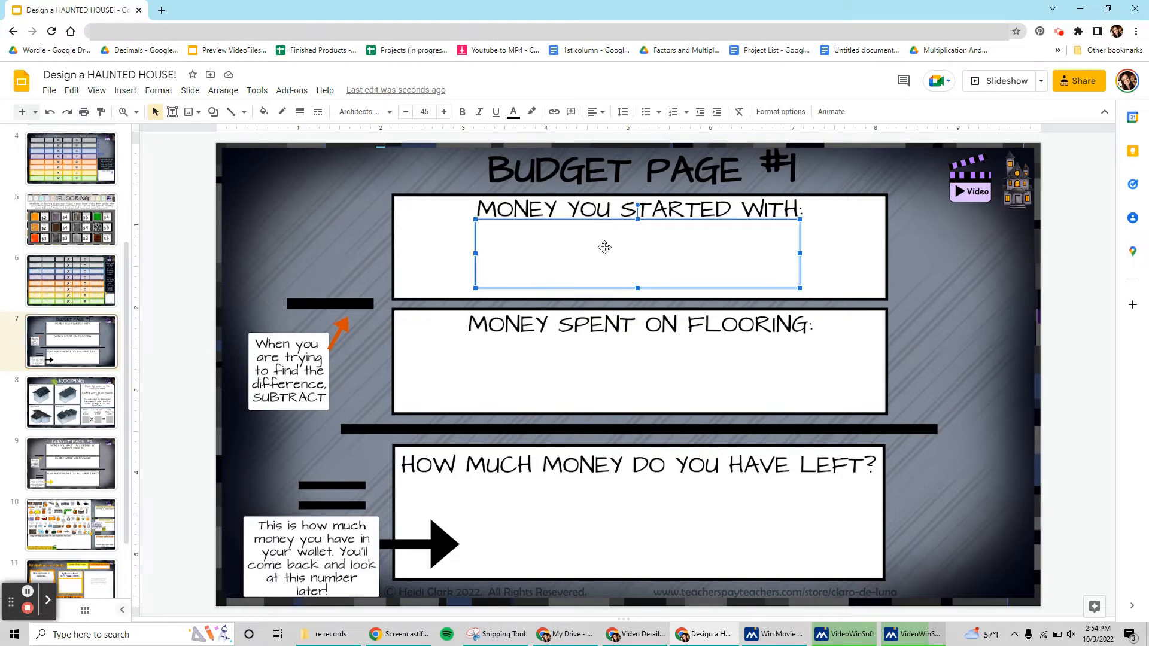
left_click(636, 510)
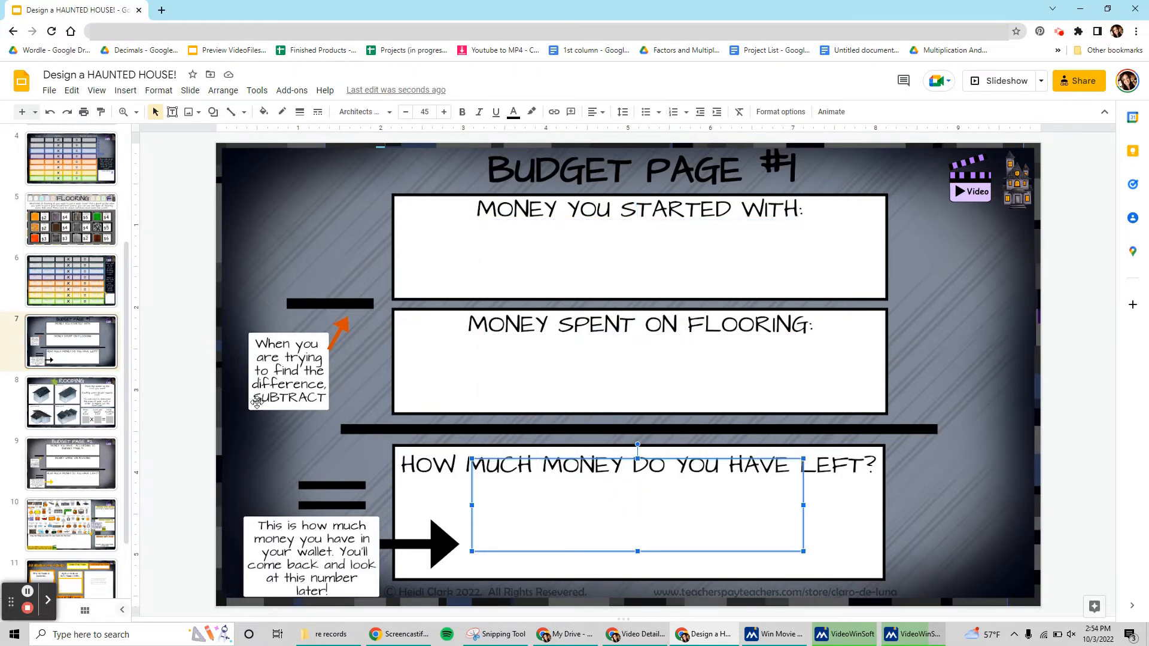
Step: Review the Roofing slide's Total Roofing Cost box, then Budget Page #2 and its answer box
left_click(71, 402)
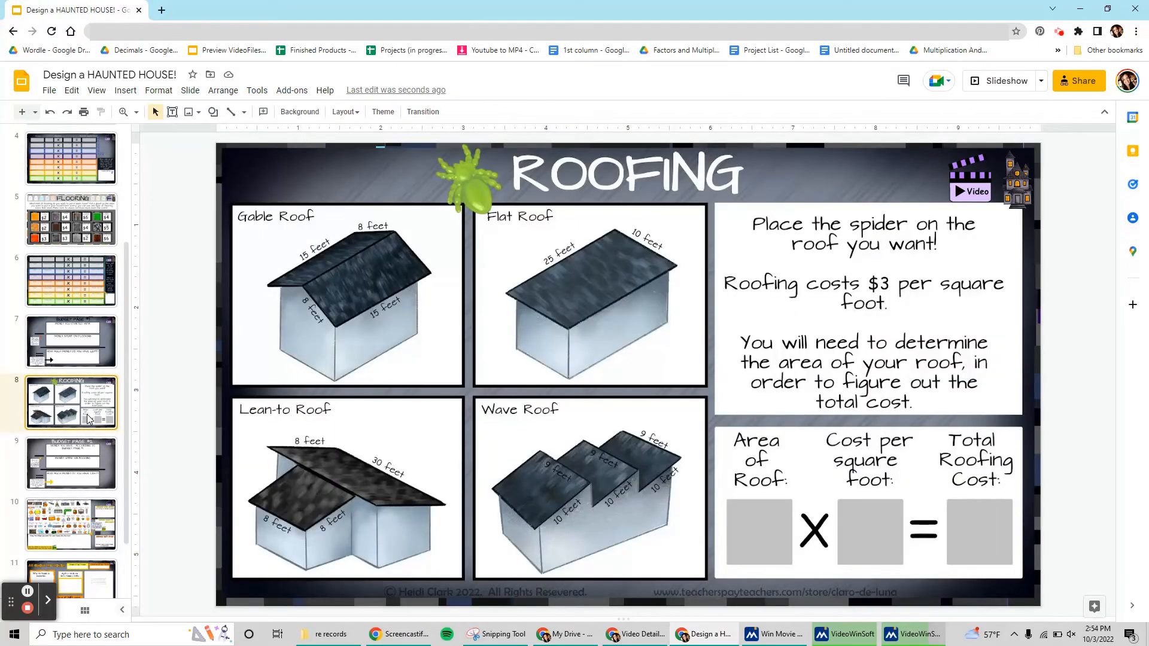
scroll("down", 3)
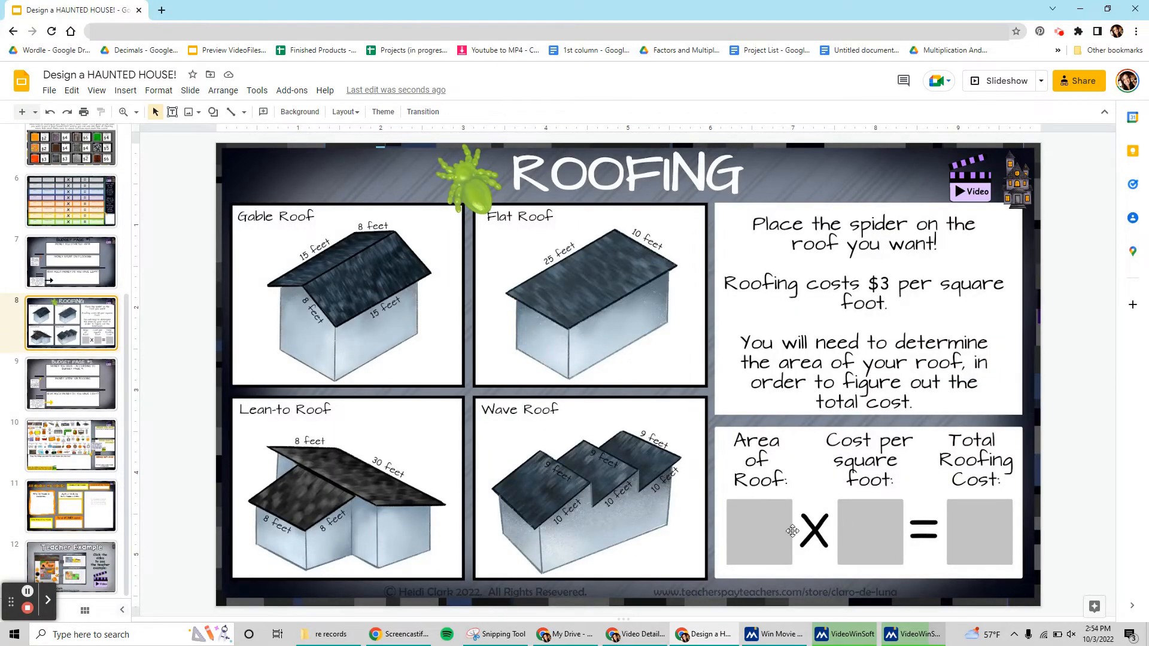
left_click(979, 530)
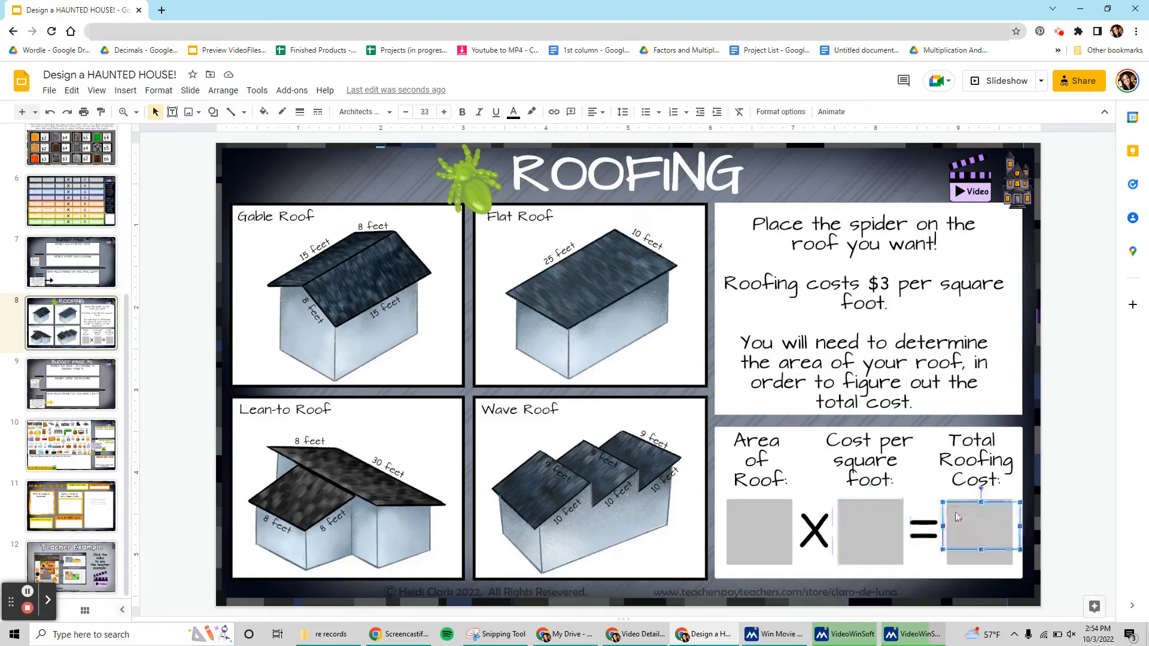
left_click(71, 383)
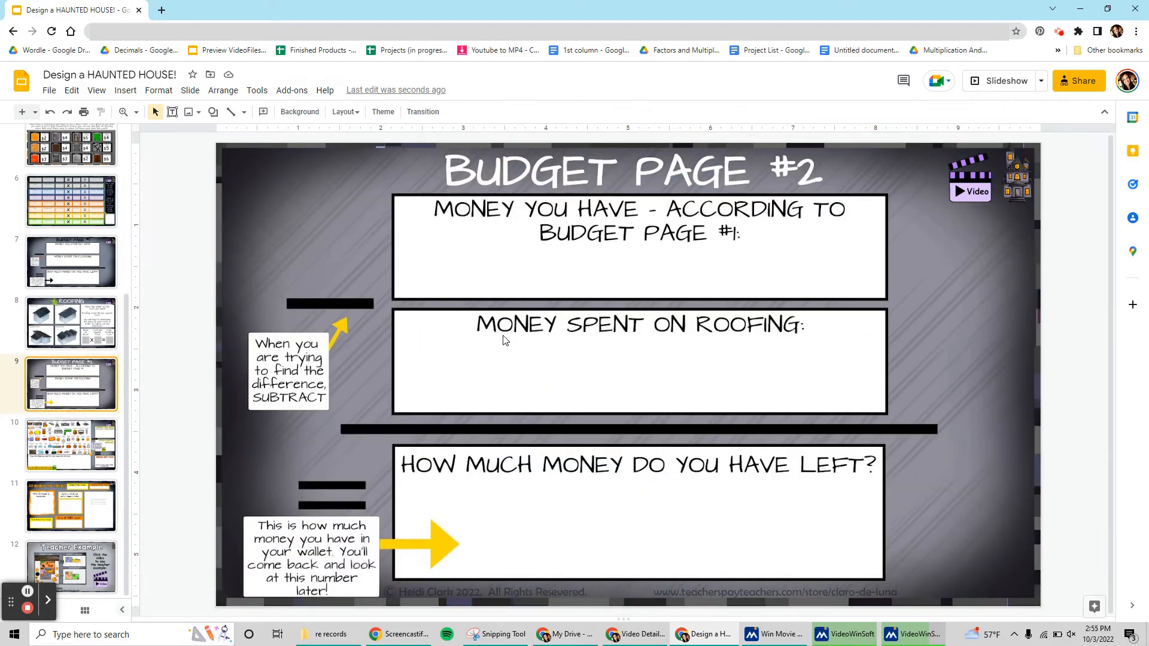
left_click(632, 521)
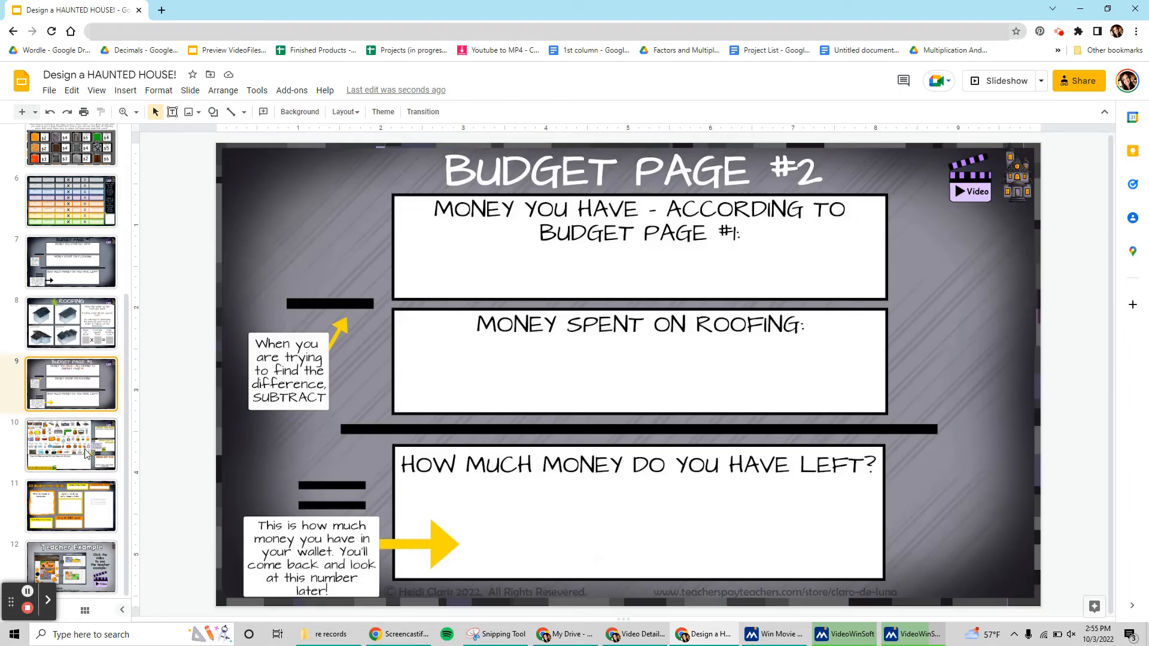
Step: Review the furniture shopping and floor-plan slides, ending on the All about my House reflection slide
left_click(71, 445)
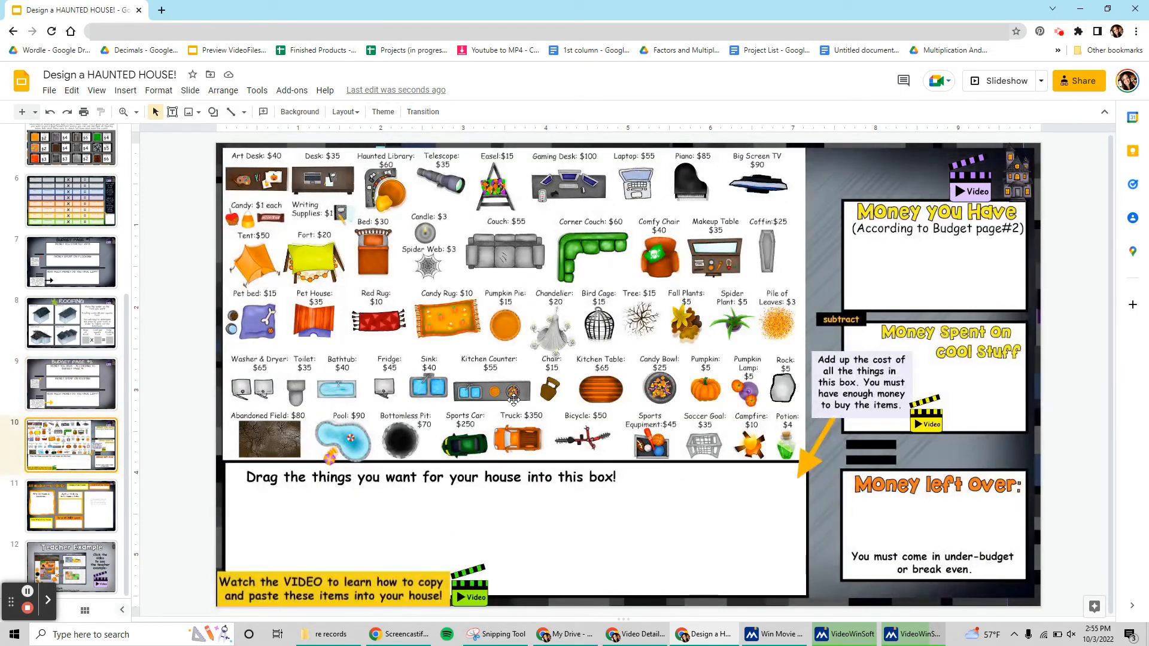
mouse_move(535, 367)
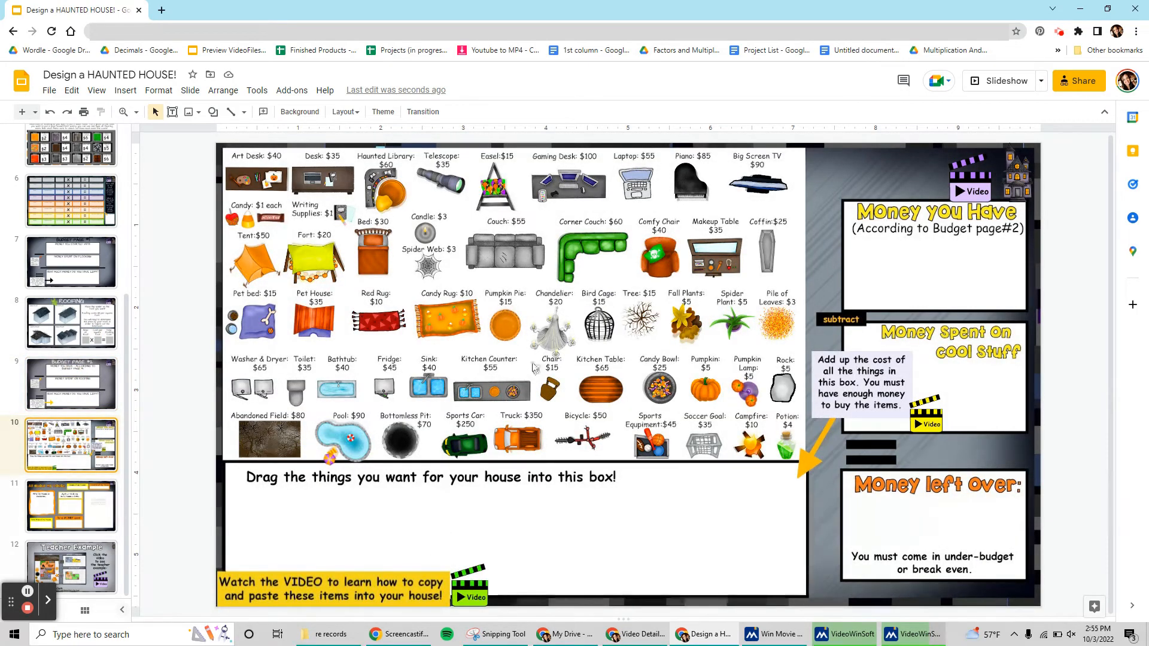
mouse_move(498, 352)
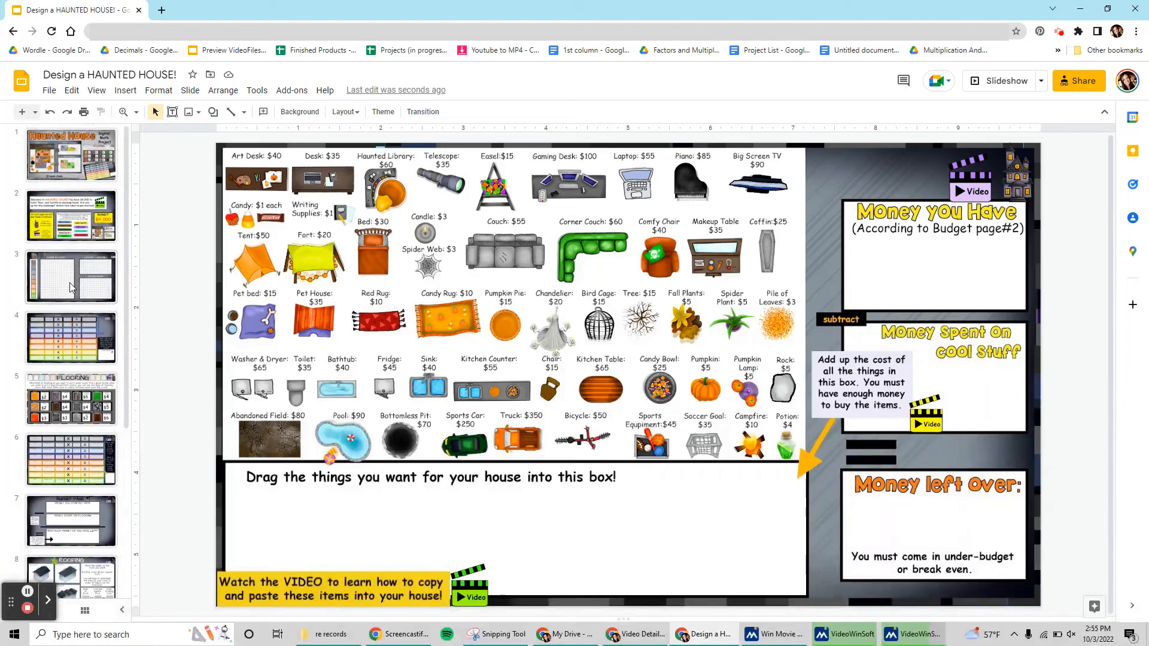
left_click(71, 277)
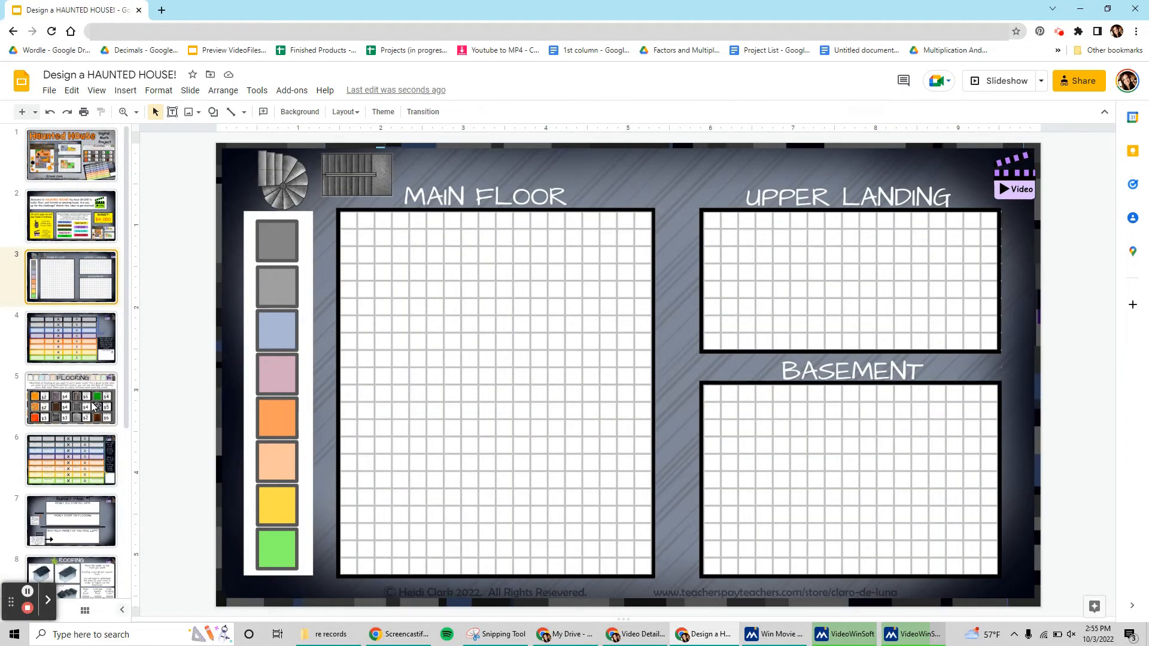
scroll("down", 3)
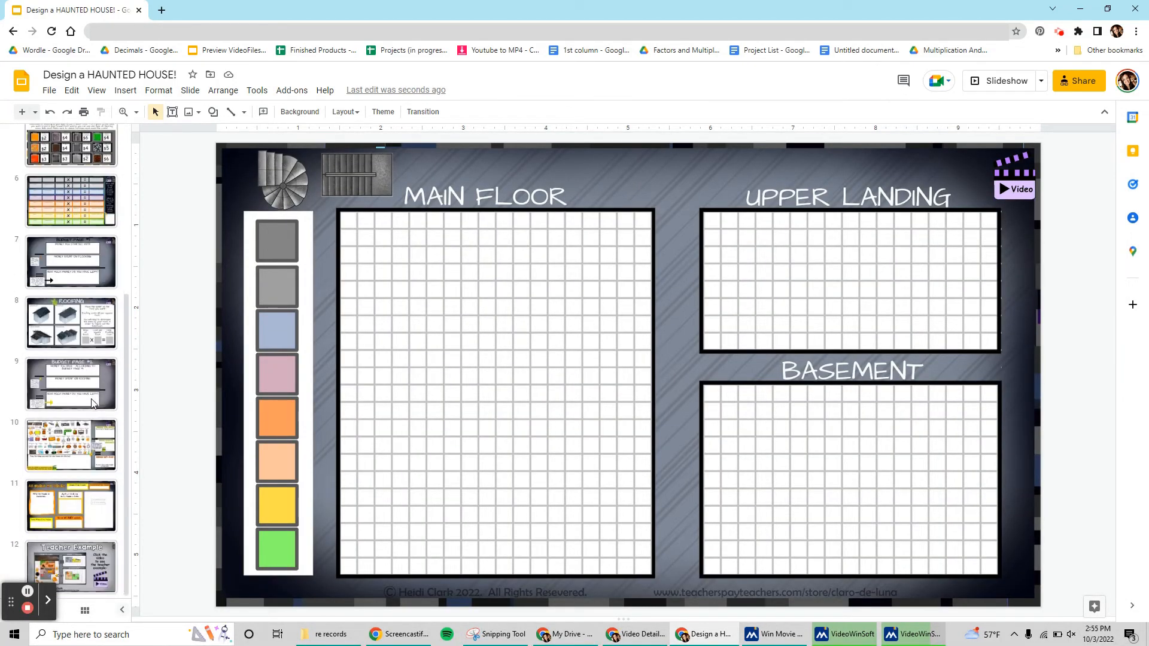
left_click(70, 505)
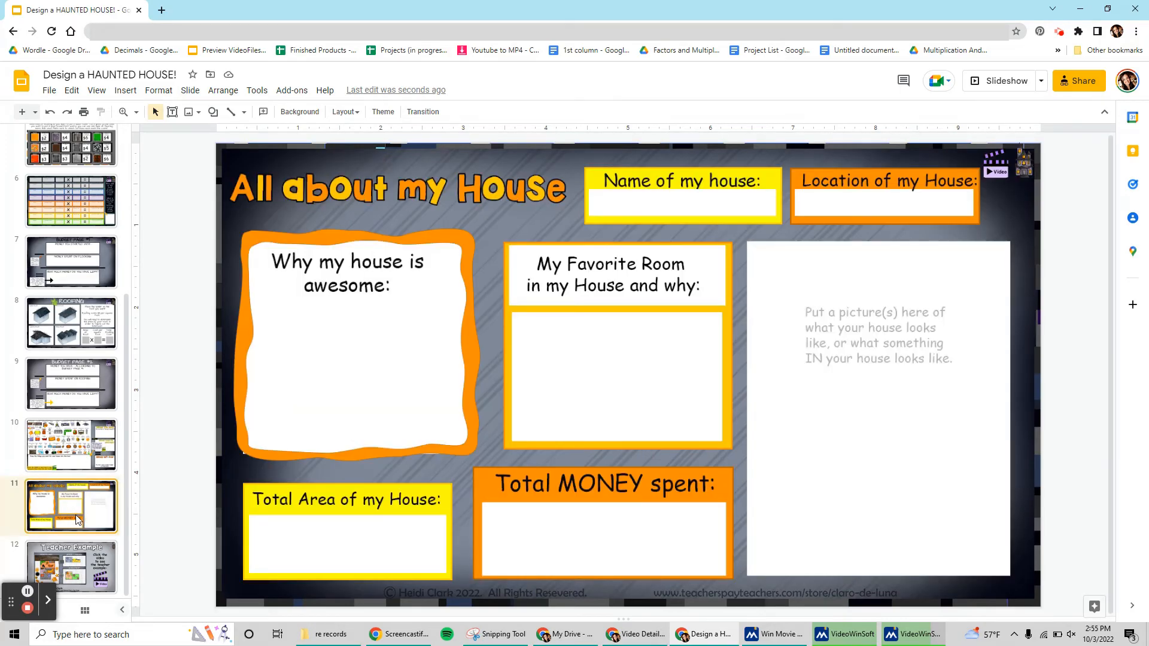
left_click(71, 569)
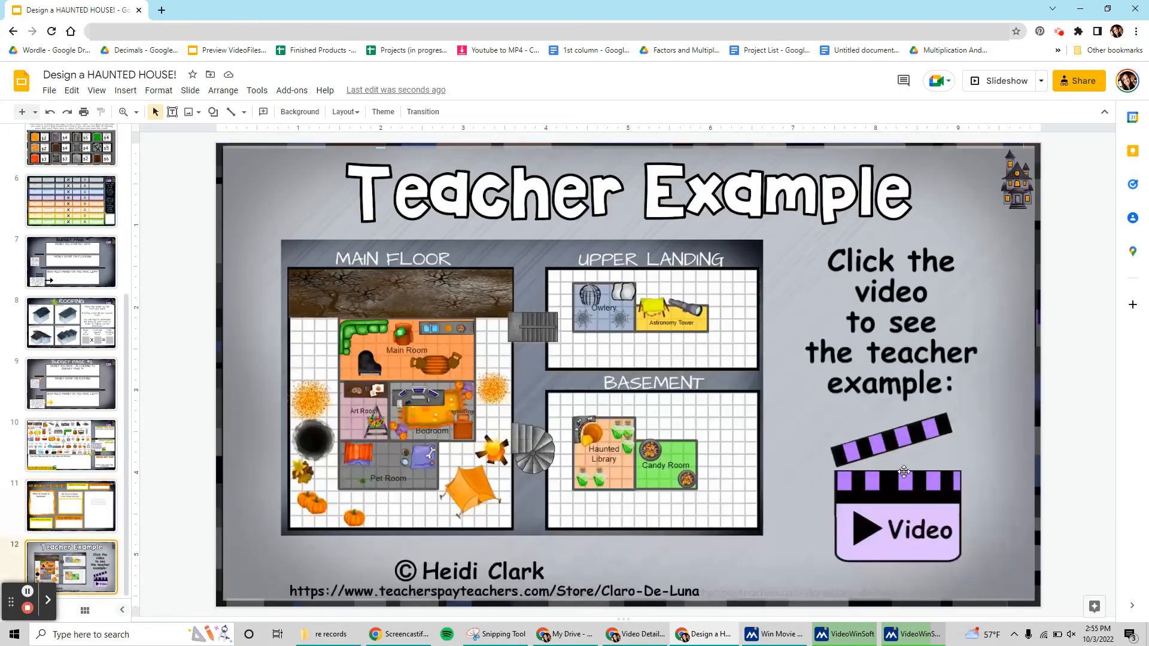
left_click(896, 488)
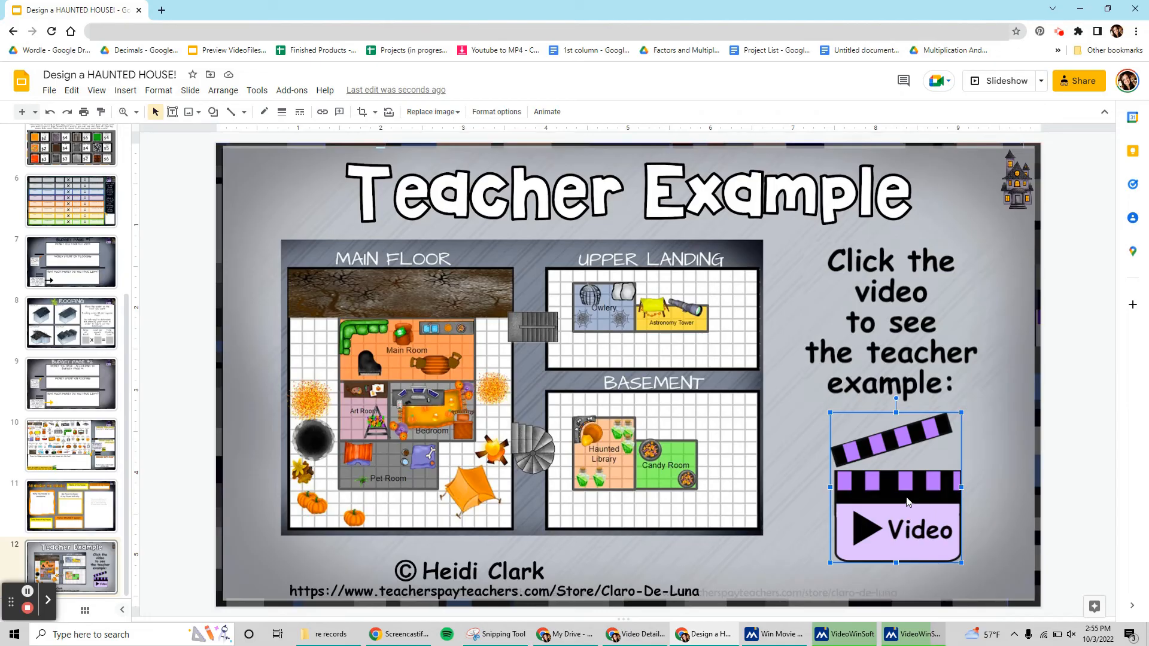
mouse_move(899, 453)
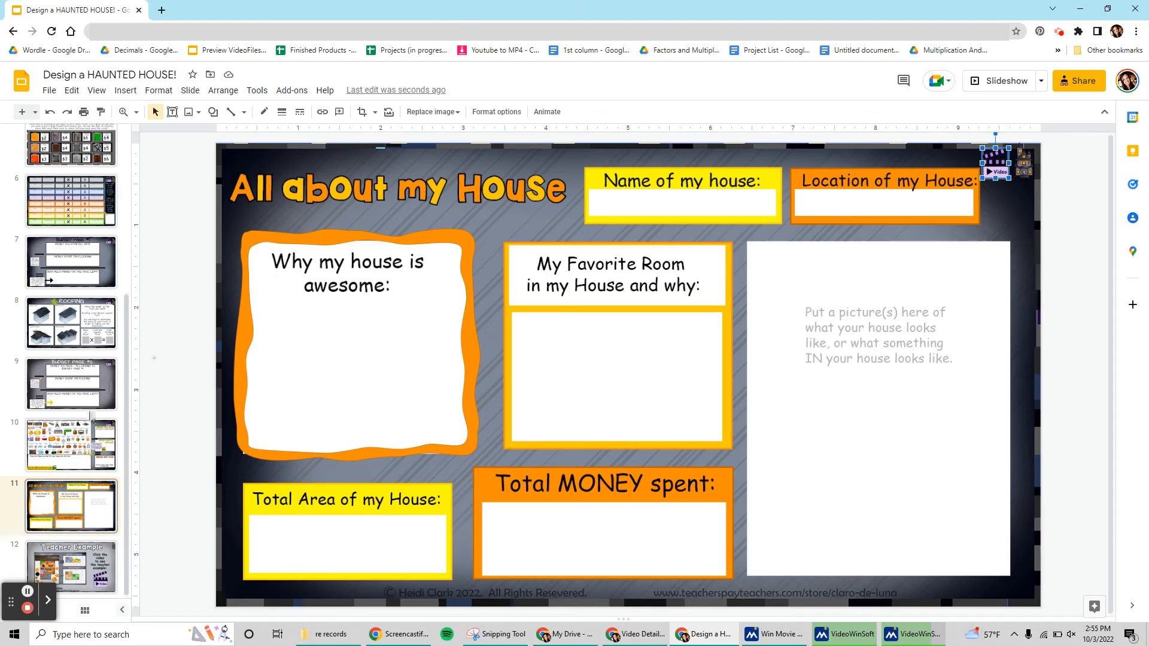
Step: Check the furniture slide's video link and the Roofing slide, then return to the Haunted House title slide
left_click(71, 384)
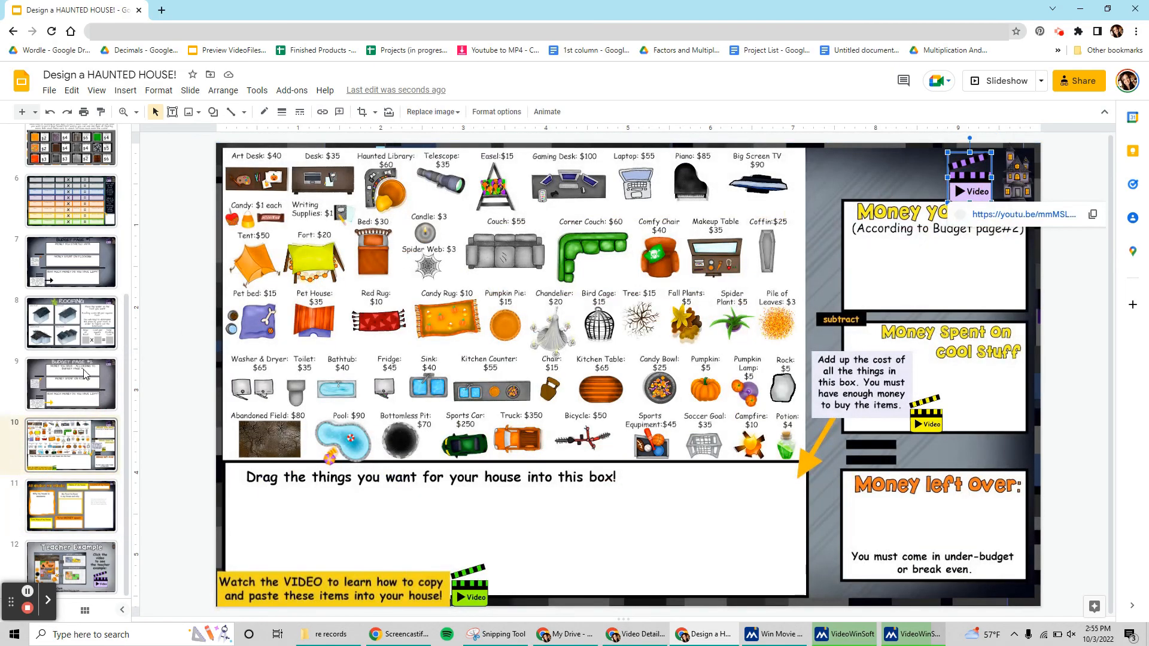
left_click(71, 384)
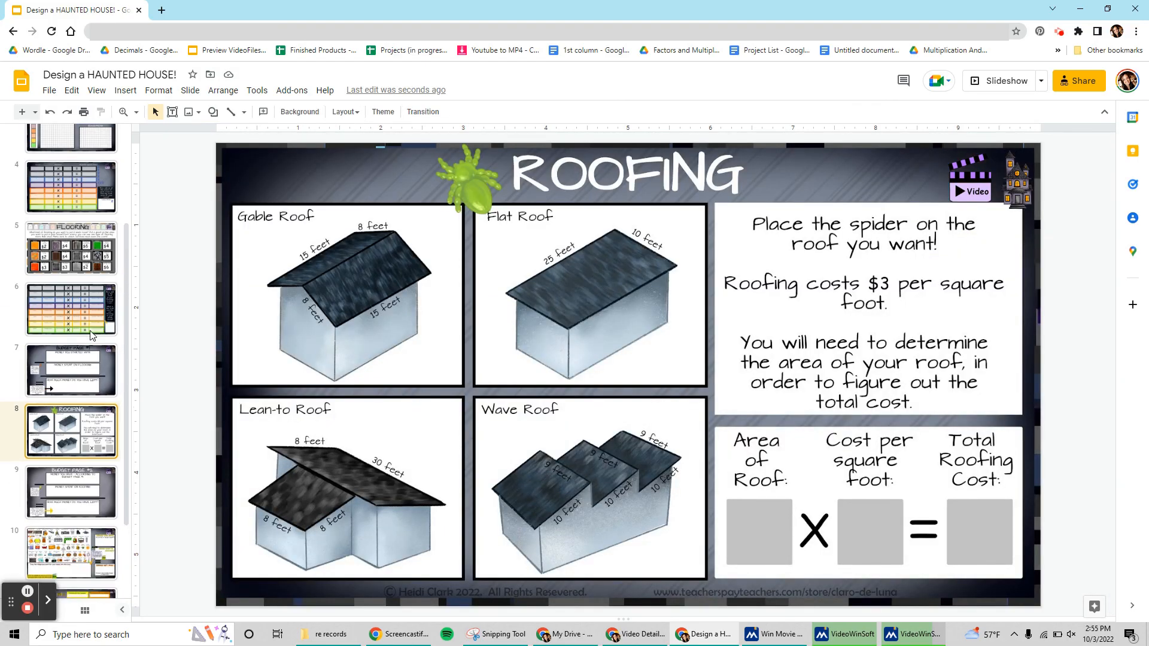
left_click(70, 154)
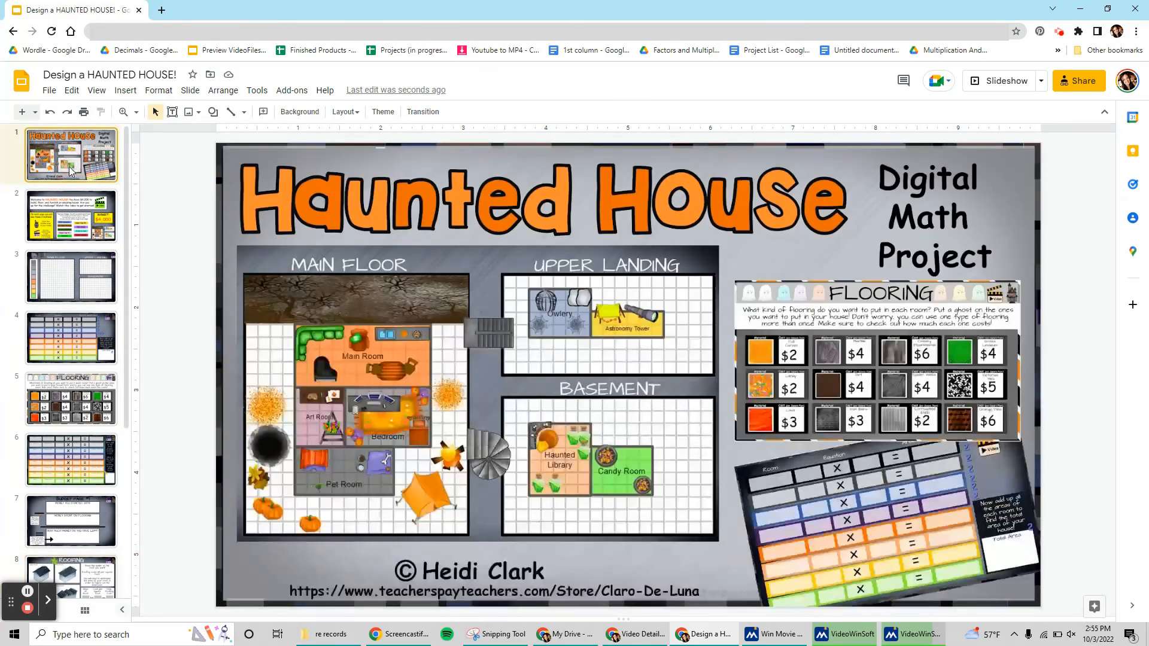